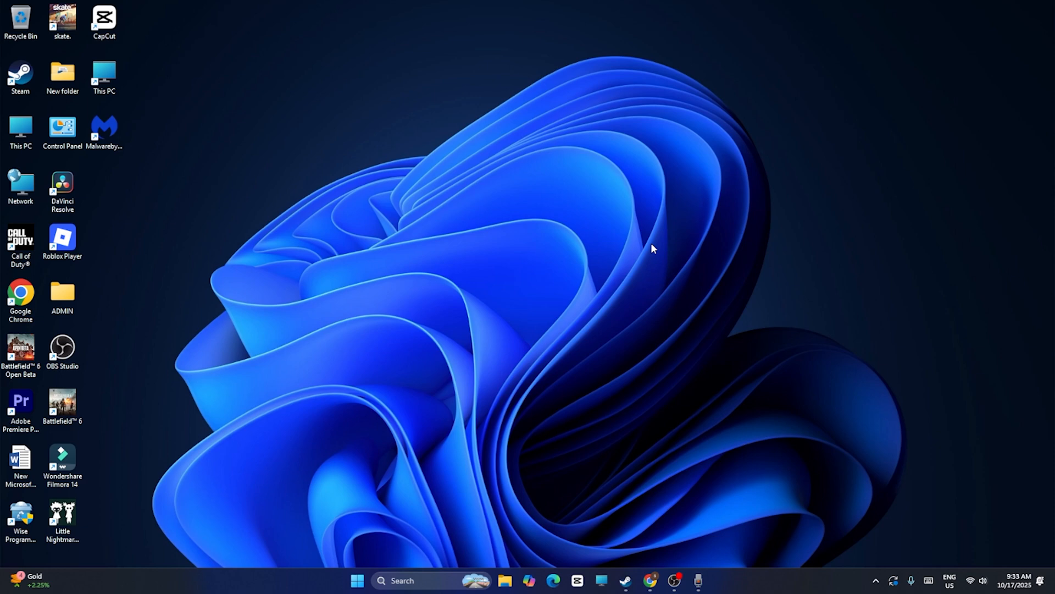
mouse_move(501, 307)
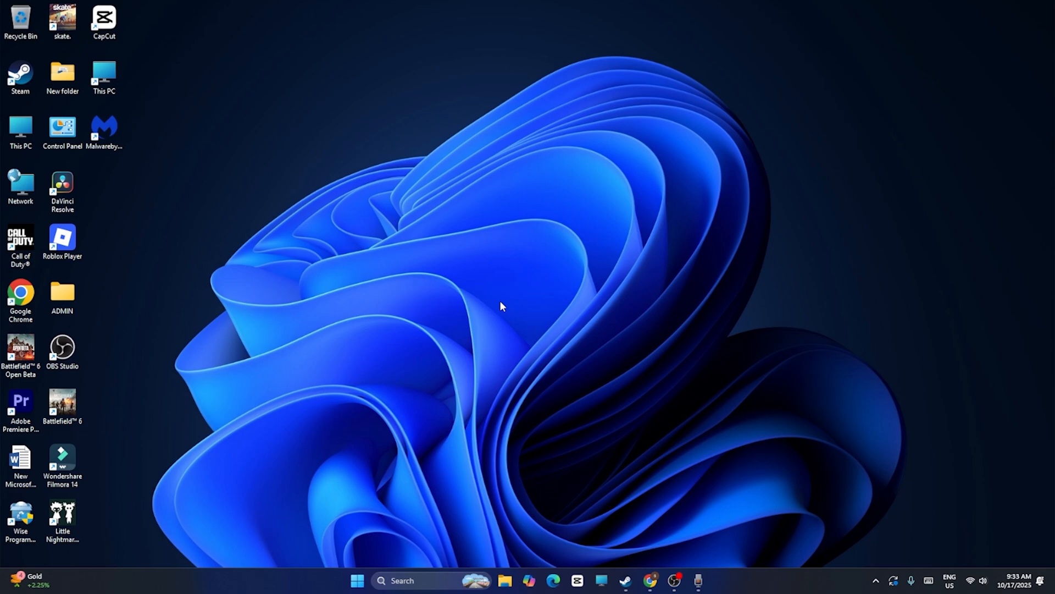
mouse_move(683, 455)
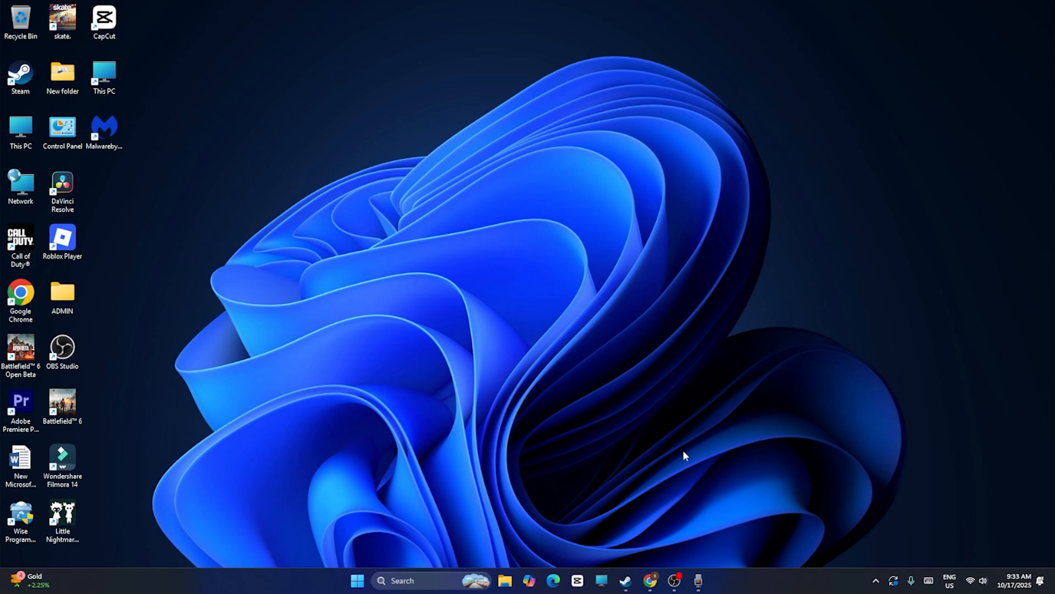
Bring the Chrome window with the roblox.com/home tab to the front
left_click(650, 581)
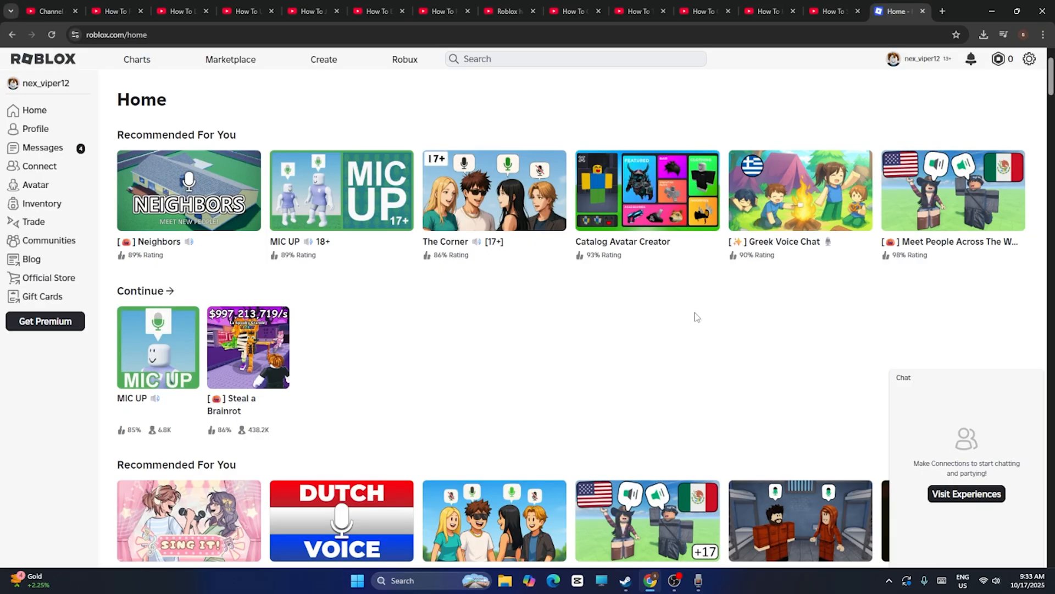
mouse_move(565, 326)
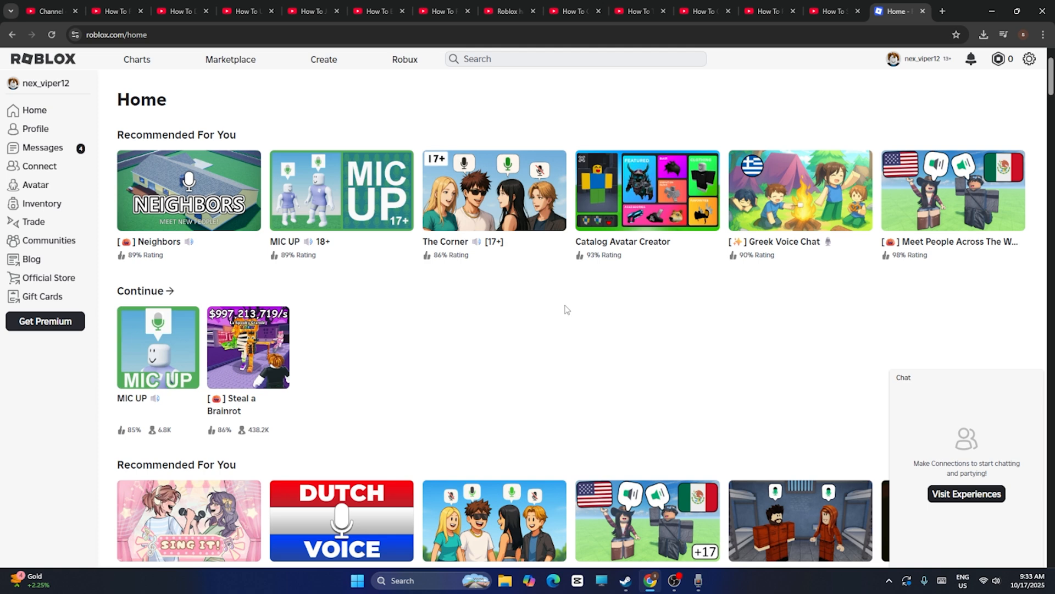
mouse_move(870, 359)
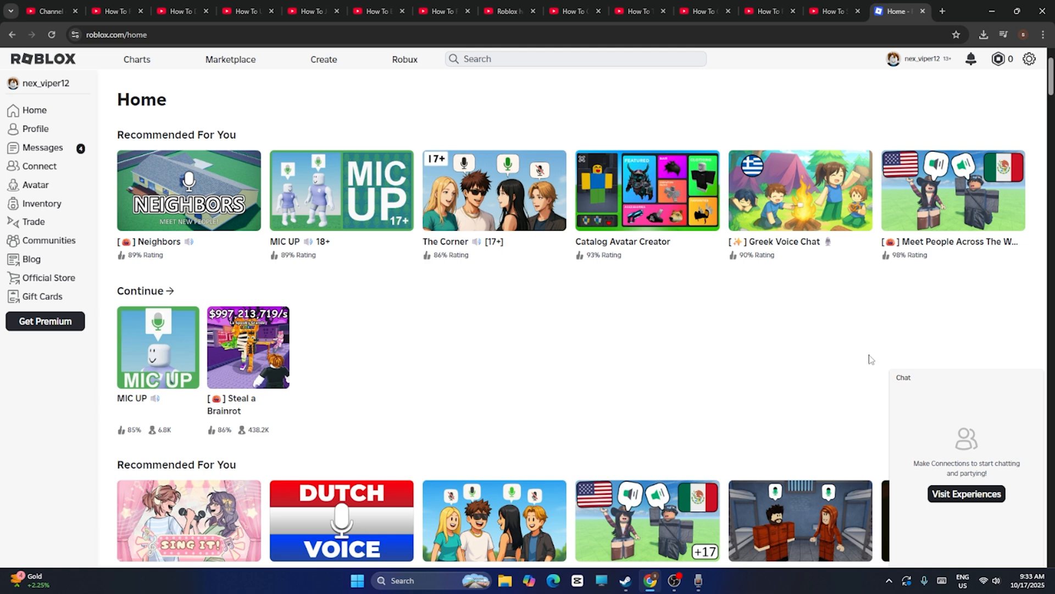
mouse_move(1029, 60)
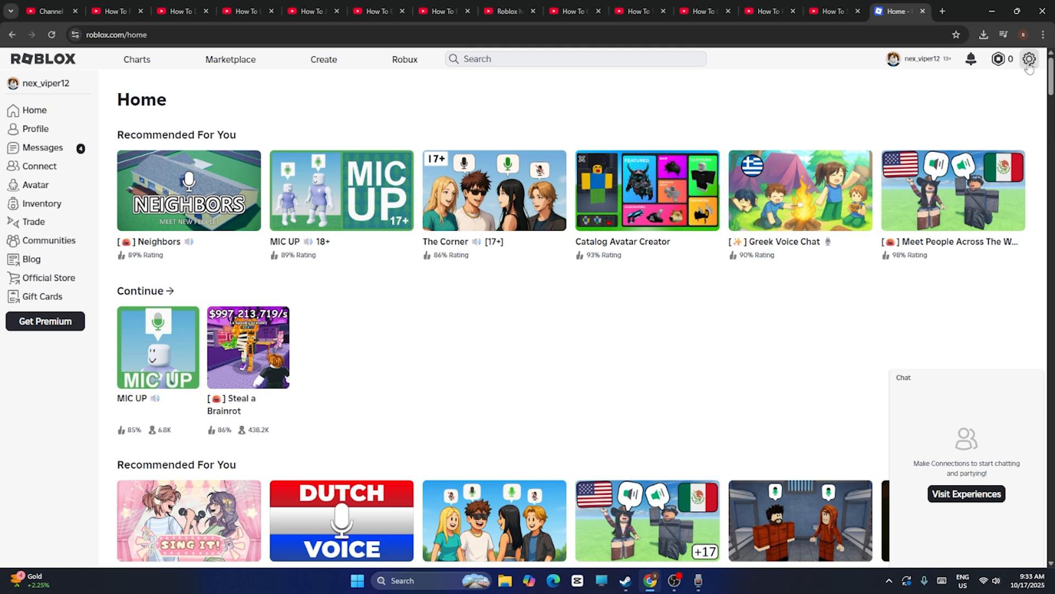
left_click(1028, 59)
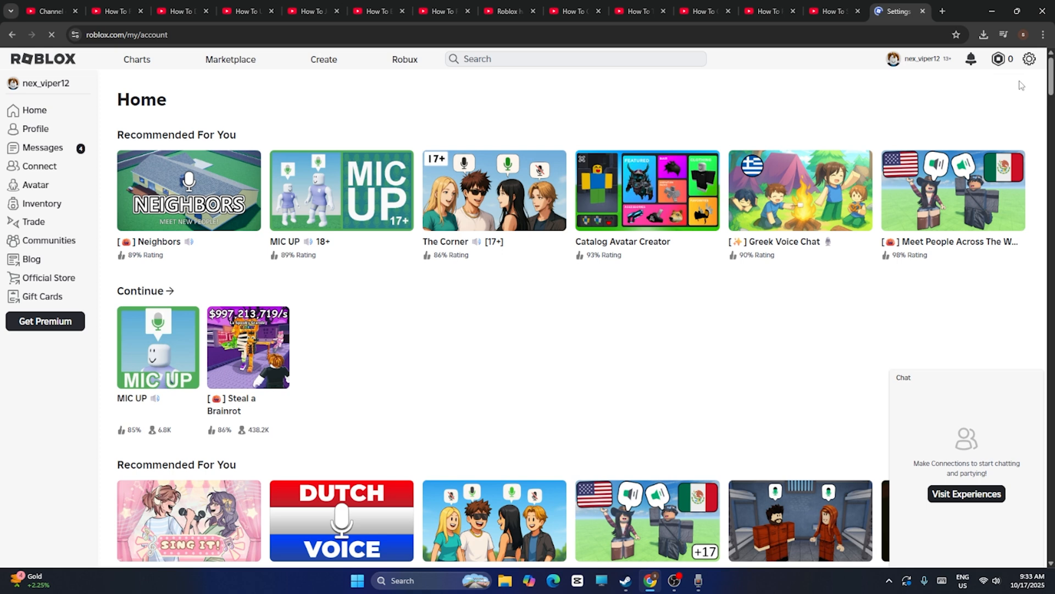
left_click(1029, 59)
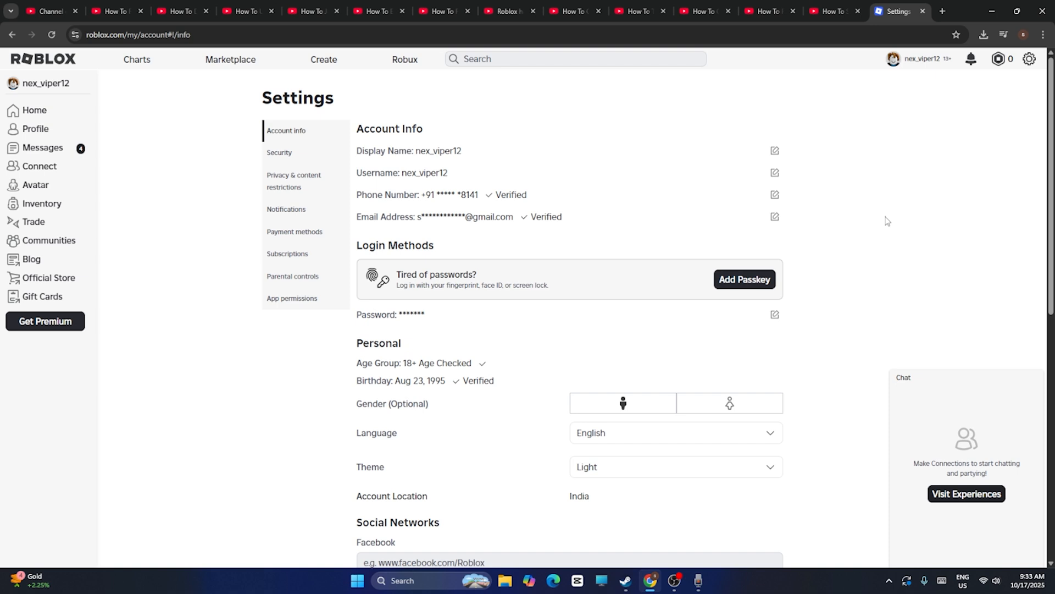
mouse_move(749, 380)
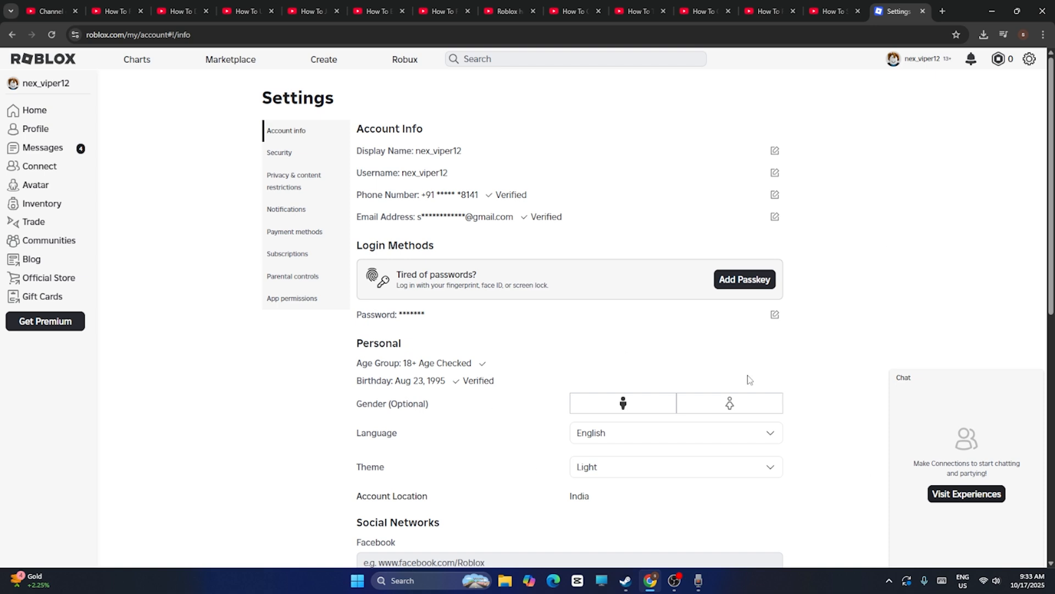
scroll("down", 3)
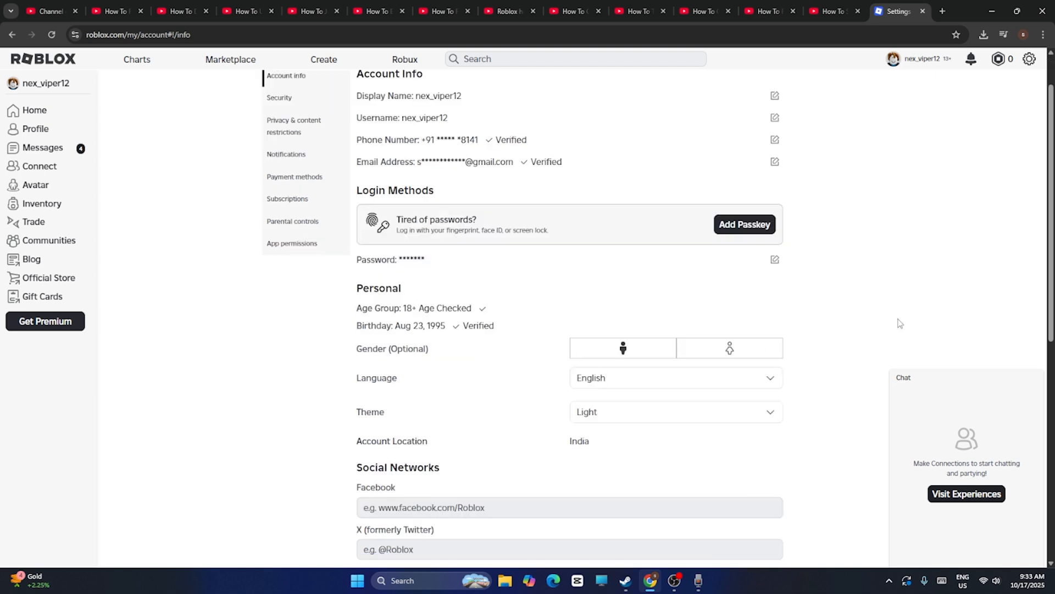
scroll("up", 3)
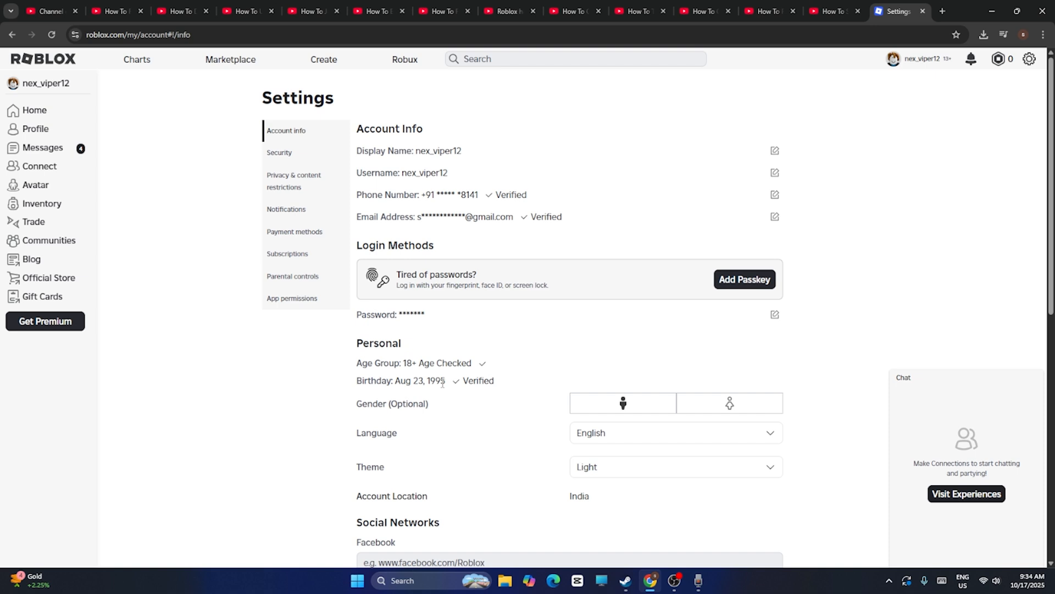
mouse_move(448, 387)
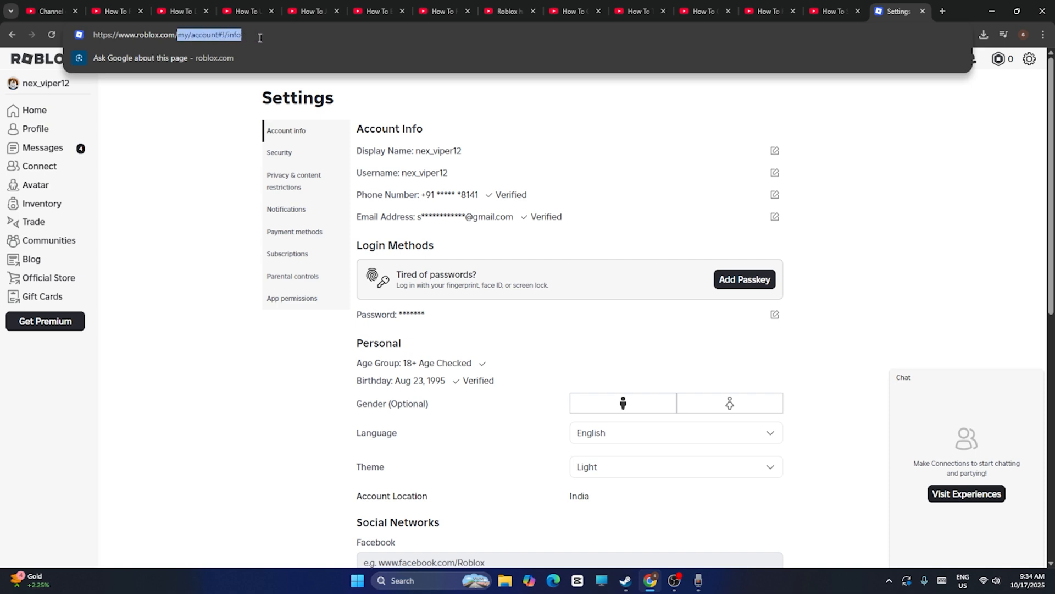
Go to roblox.com/support to load the Contact Us form
type("https://www.roblox.com/")
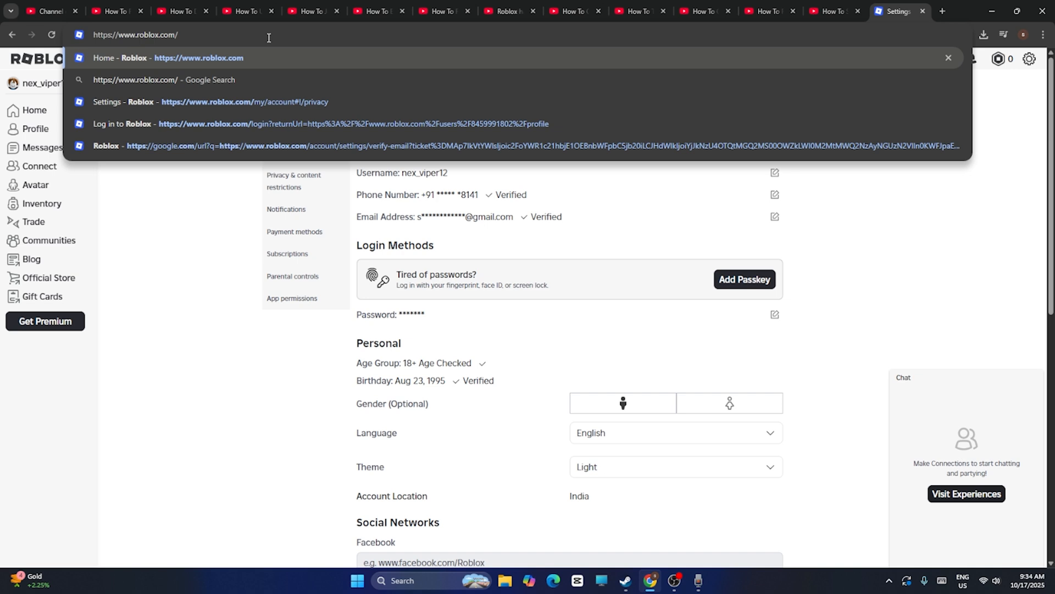
type("/support")
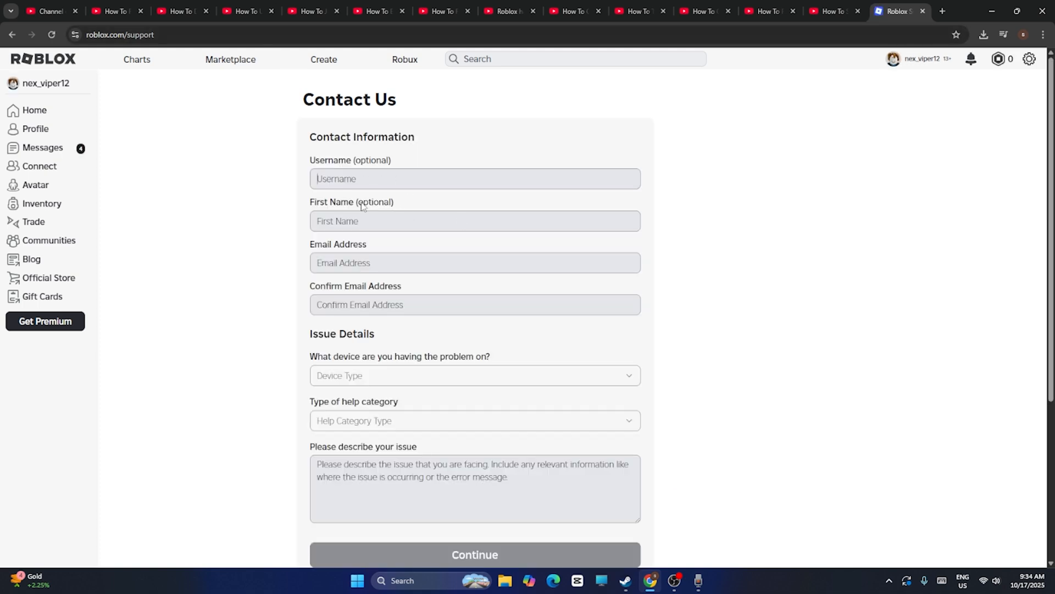
left_click(474, 275)
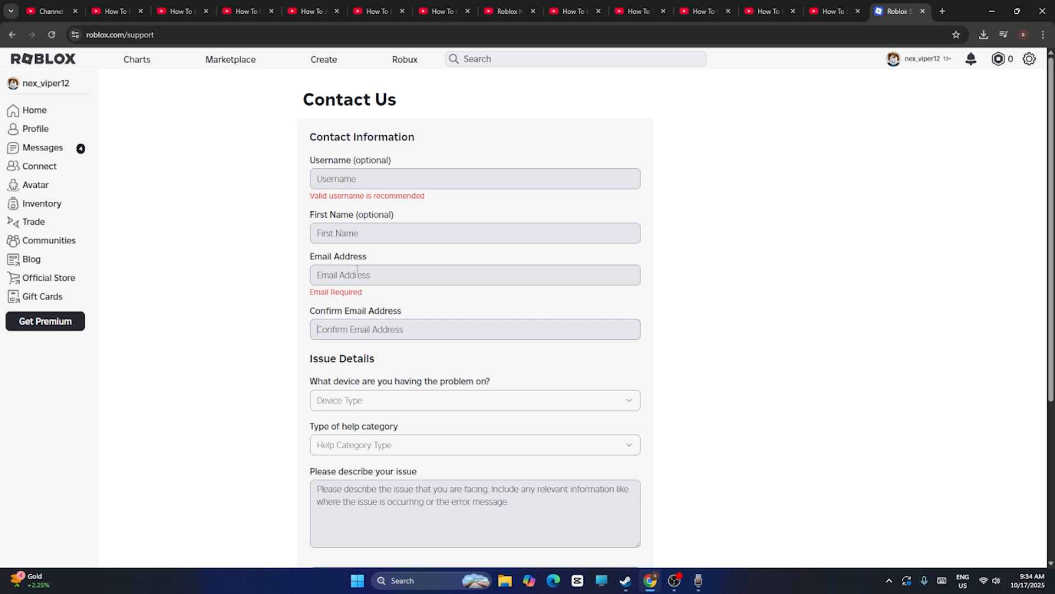
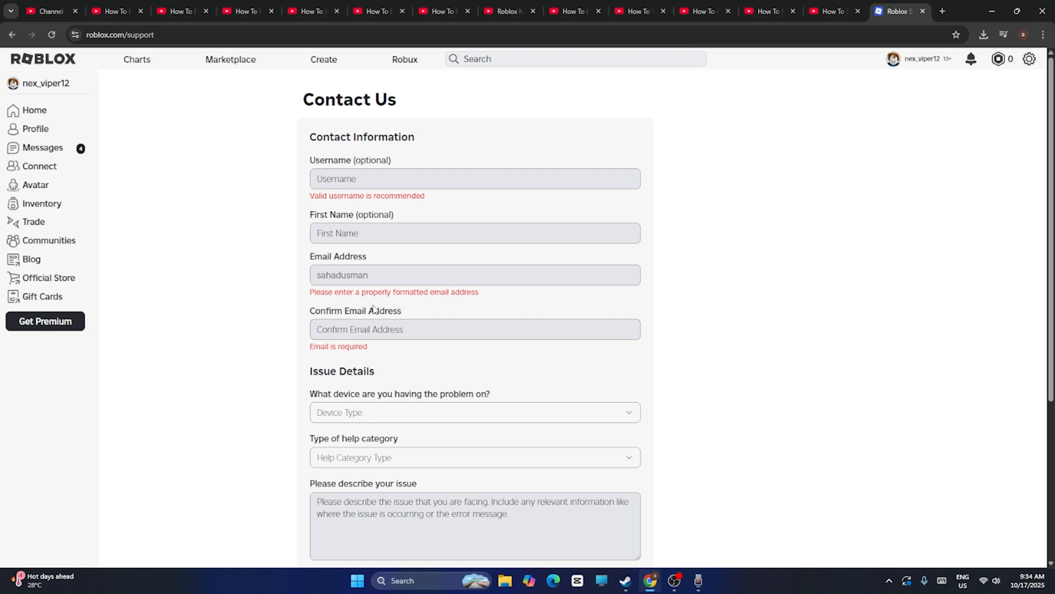
scroll("down", 3)
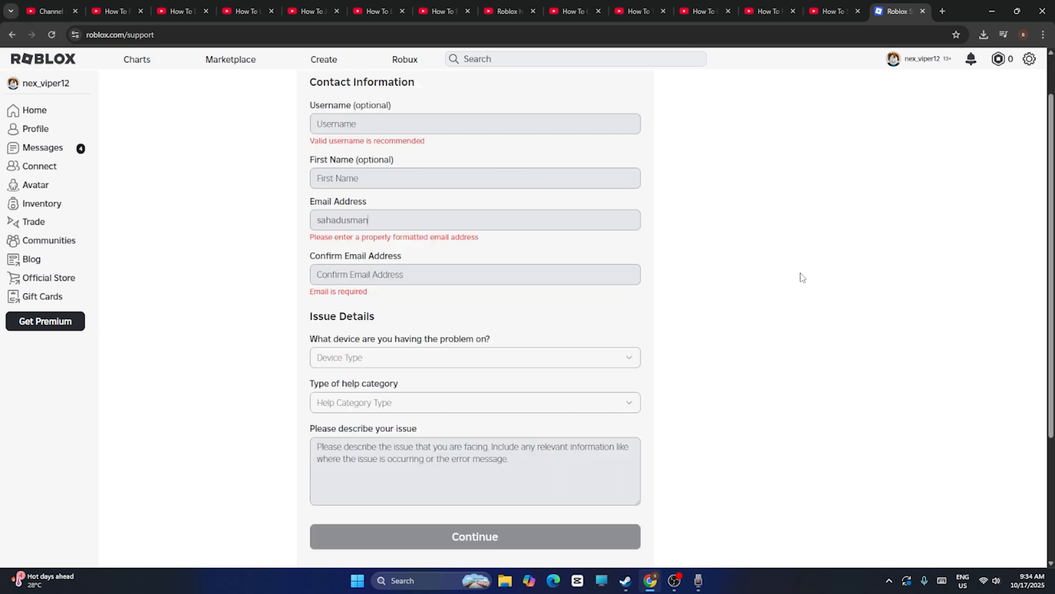
Select PC as the device and Age-Based Settings > Change Child Age as the category
left_click(474, 358)
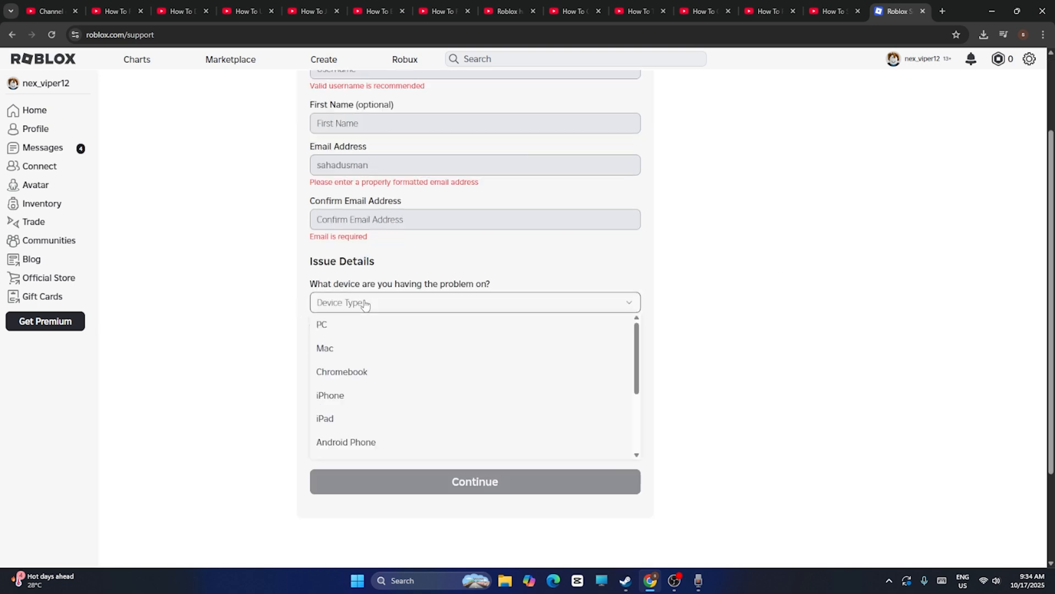
left_click(321, 324)
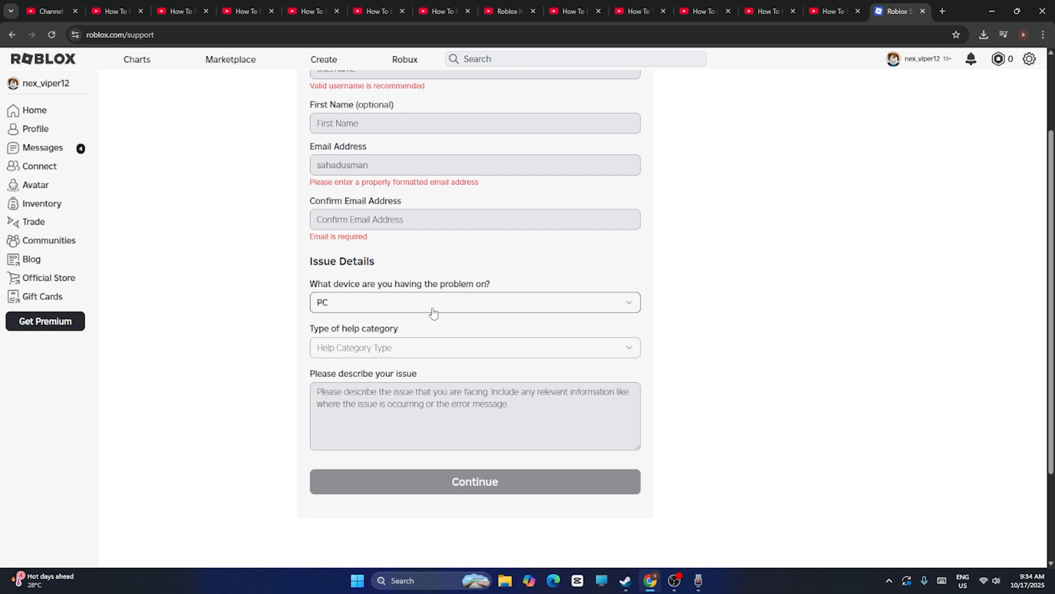
left_click(473, 347)
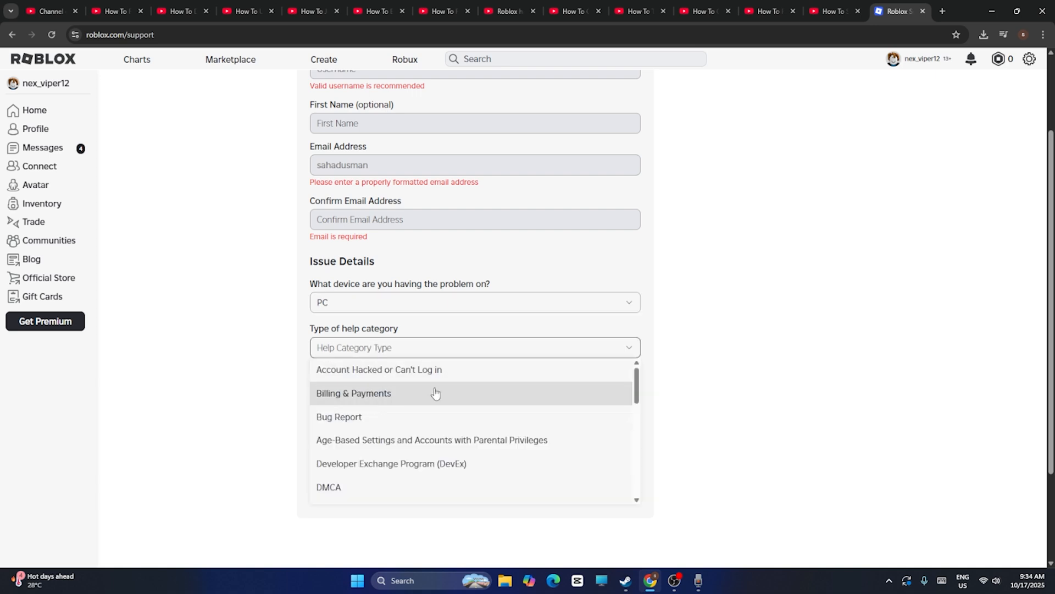
mouse_move(399, 445)
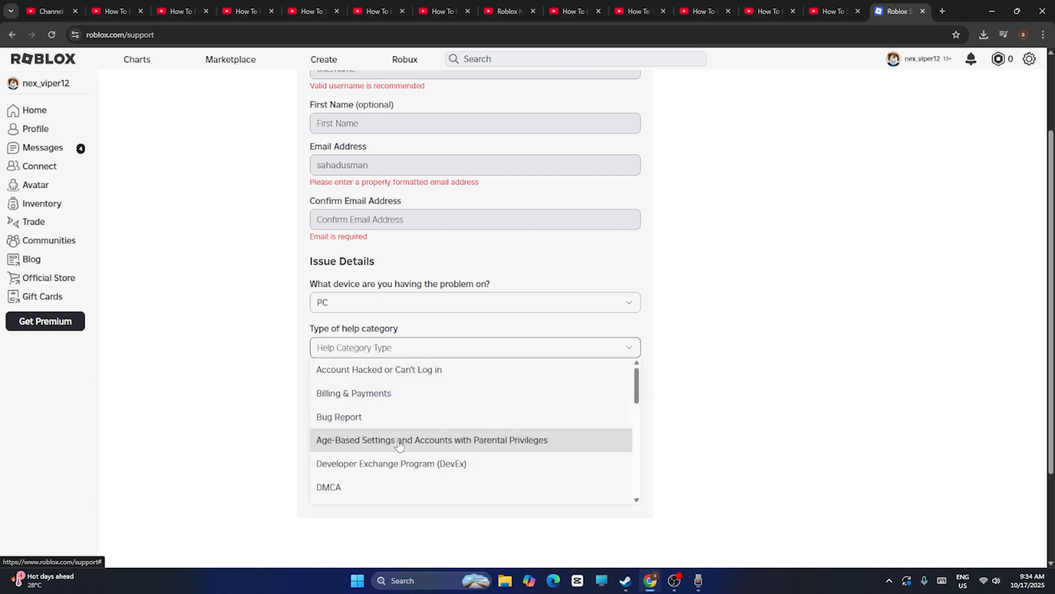
mouse_move(494, 441)
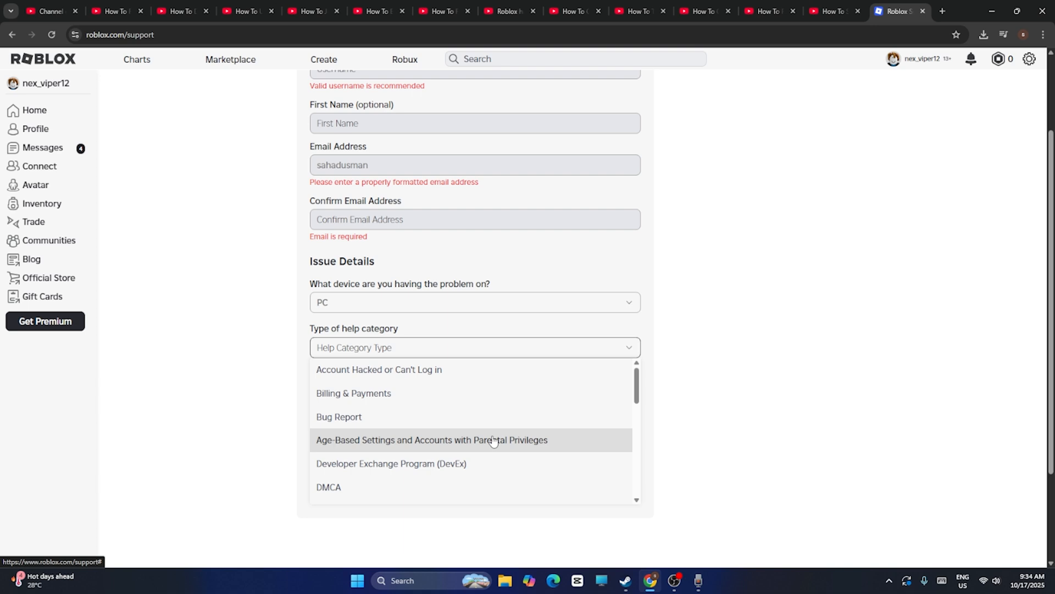
left_click(431, 440)
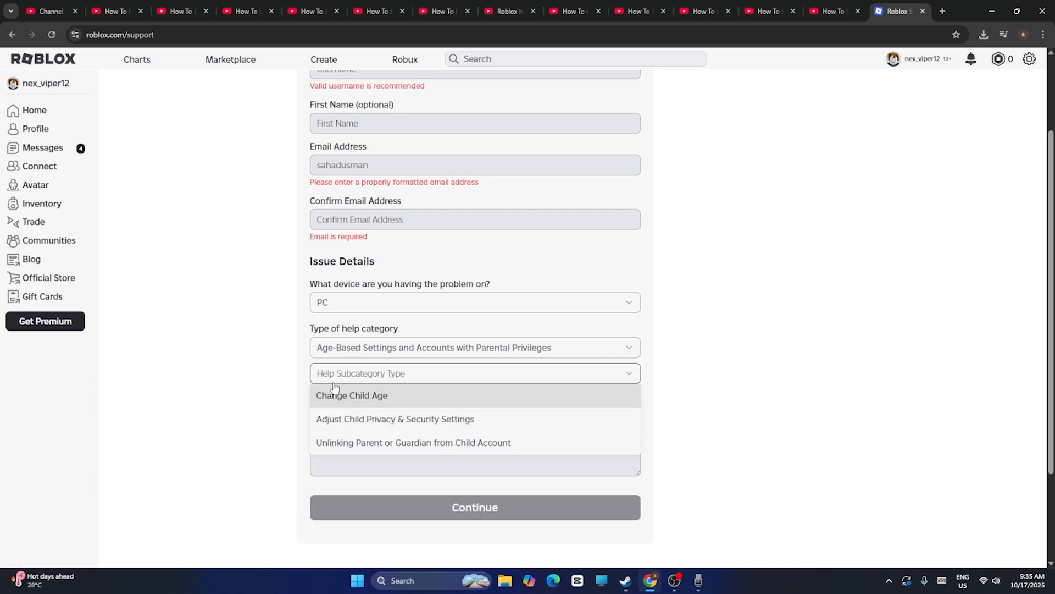
left_click(351, 395)
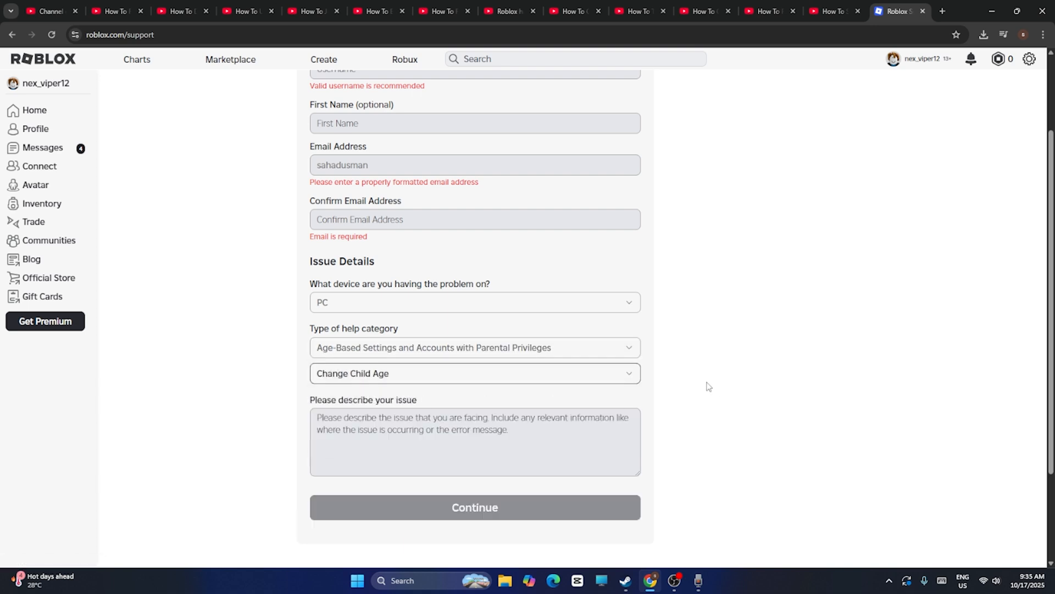
left_click(474, 373)
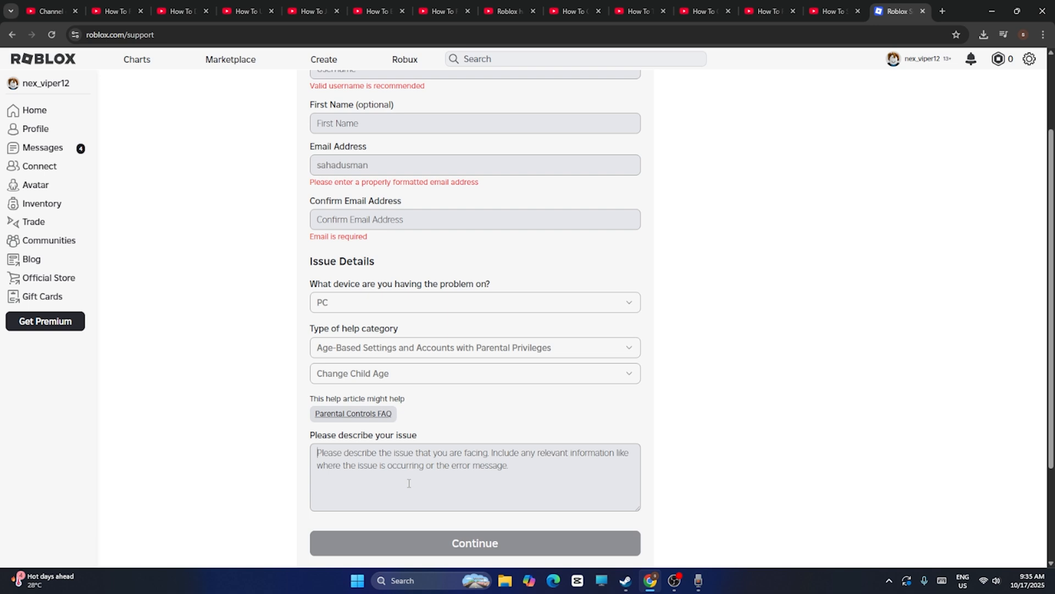
mouse_move(384, 437)
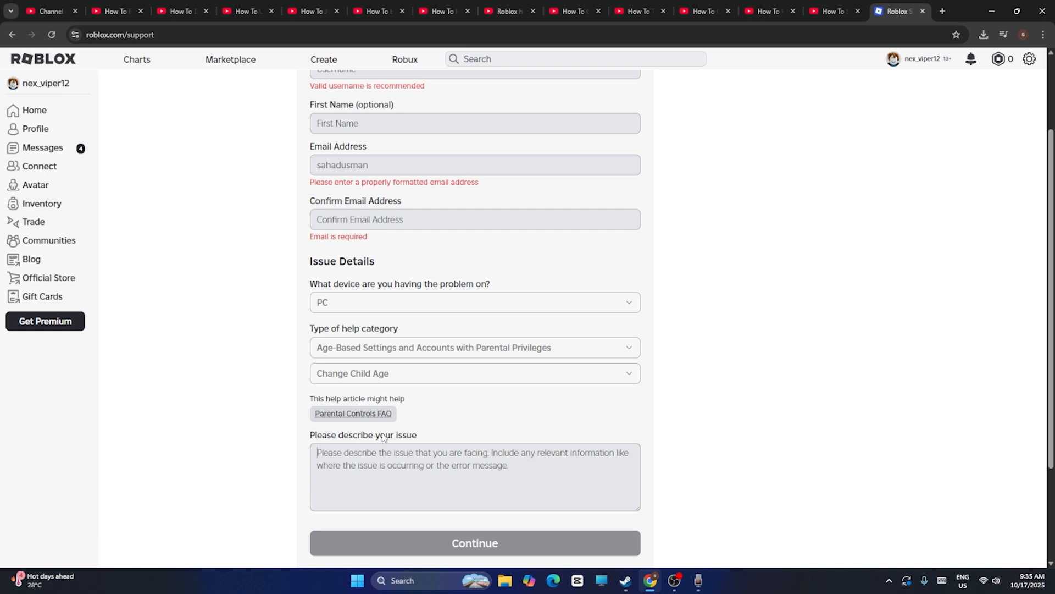
type("hi, when I set")
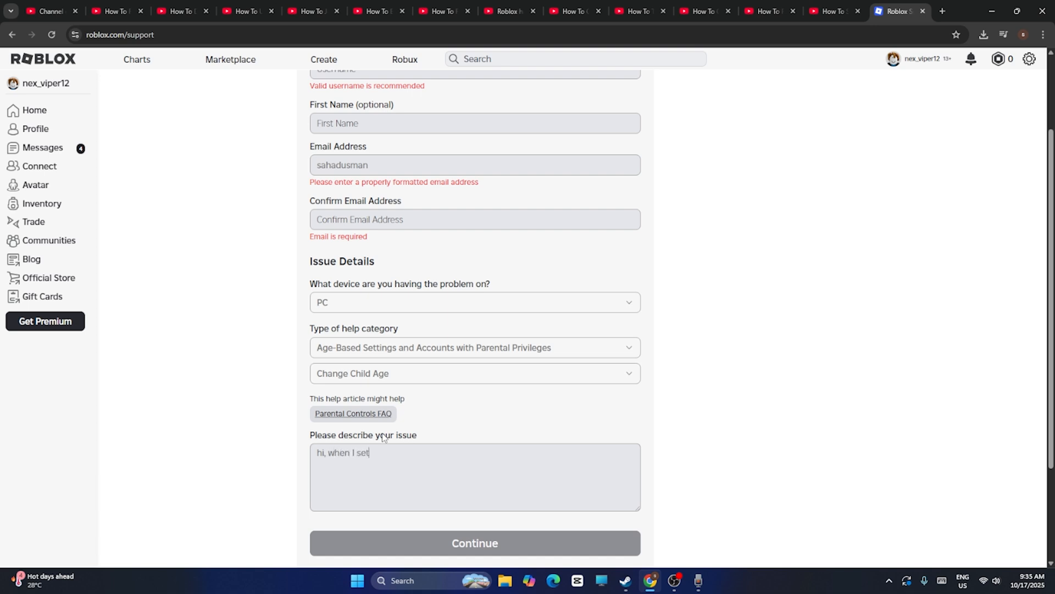
type("up adco")
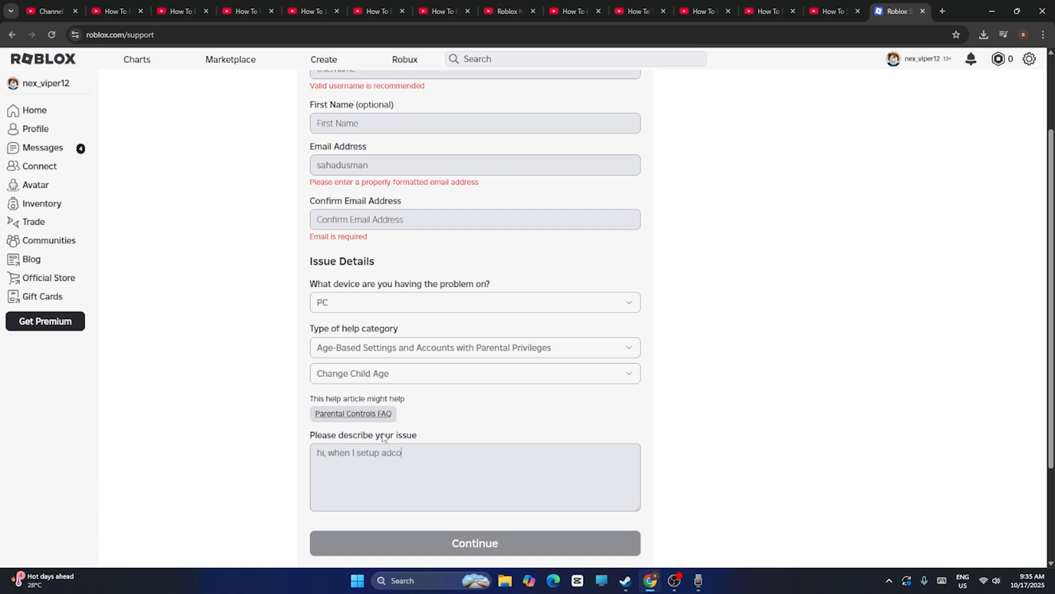
type("ccou")
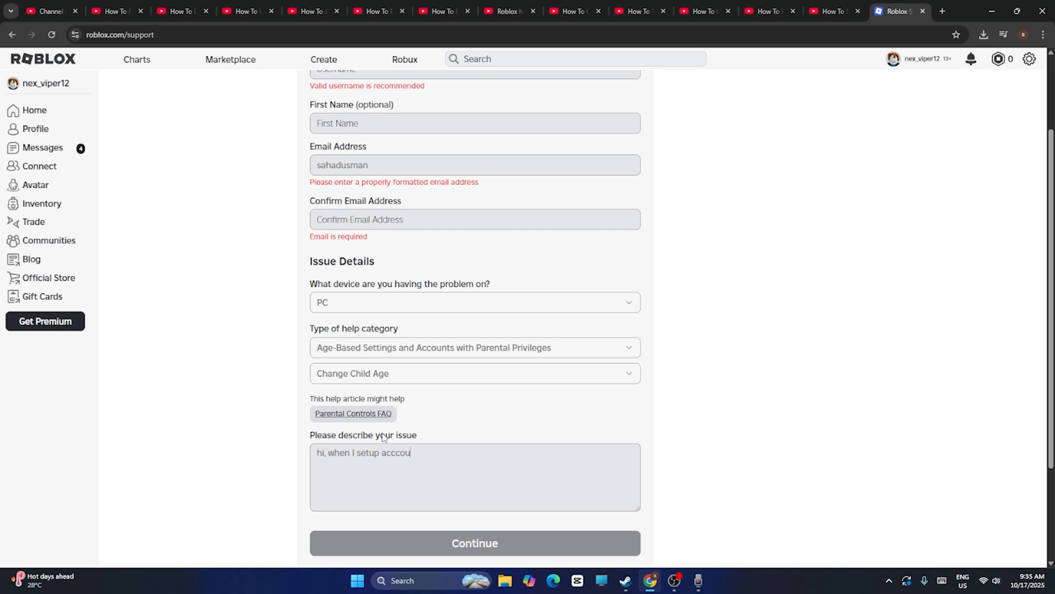
type("nt")
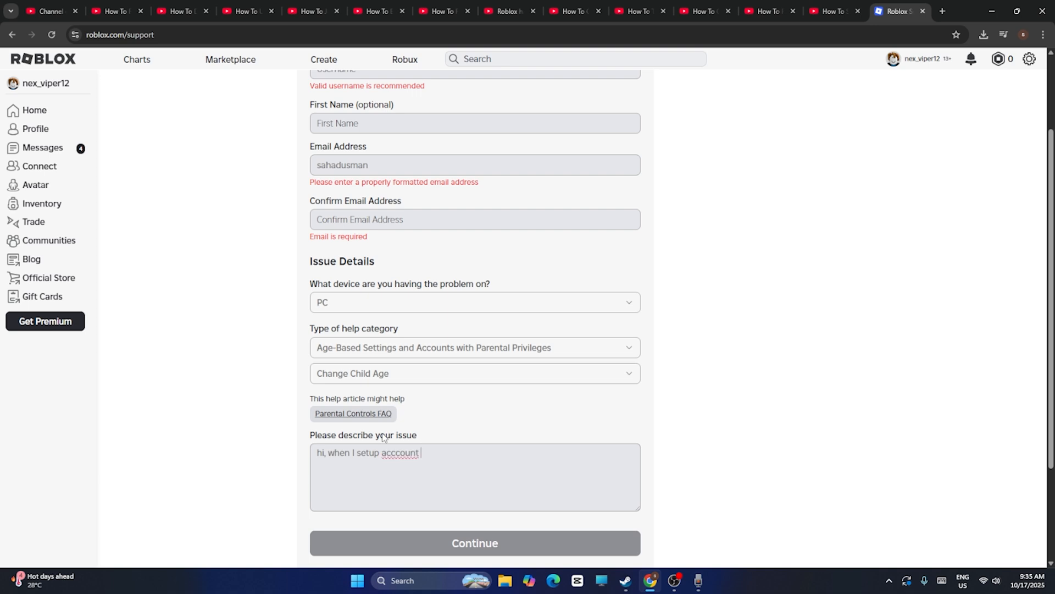
key("Backspace")
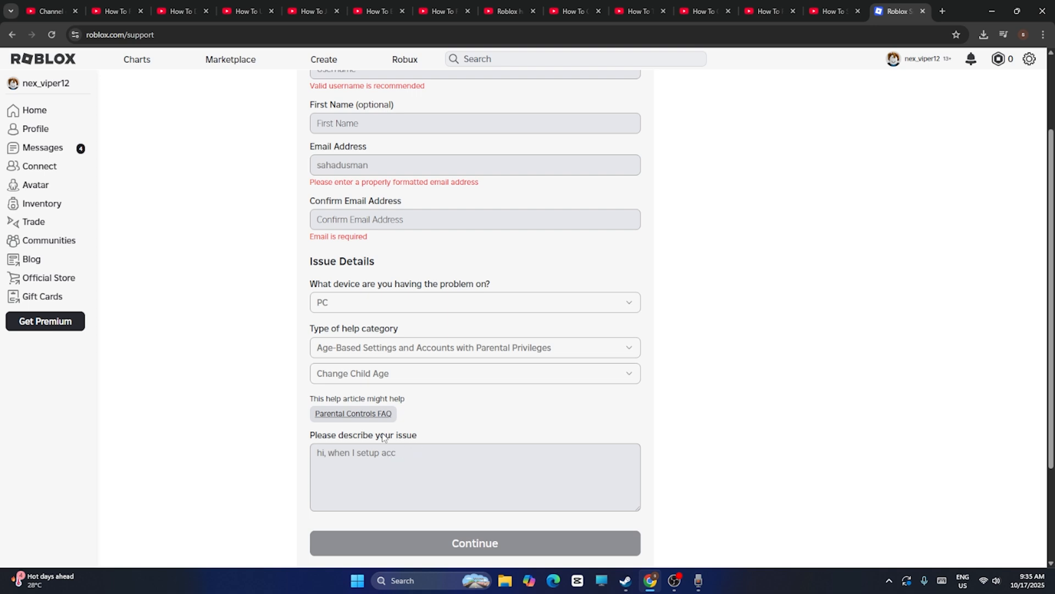
type("ount i a")
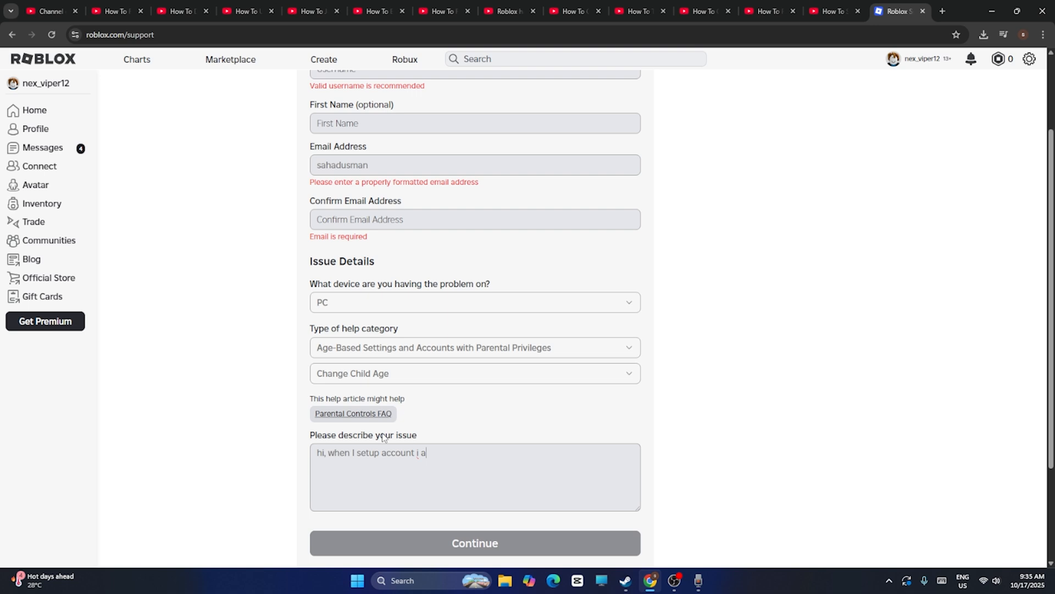
type("ccidentlet typed wro")
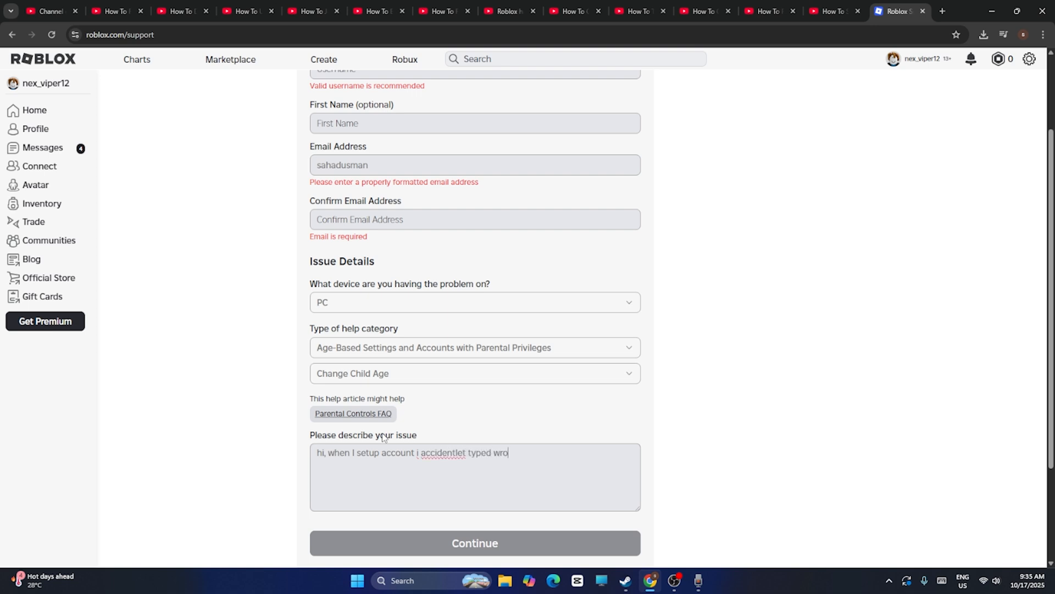
type("ng birthdat")
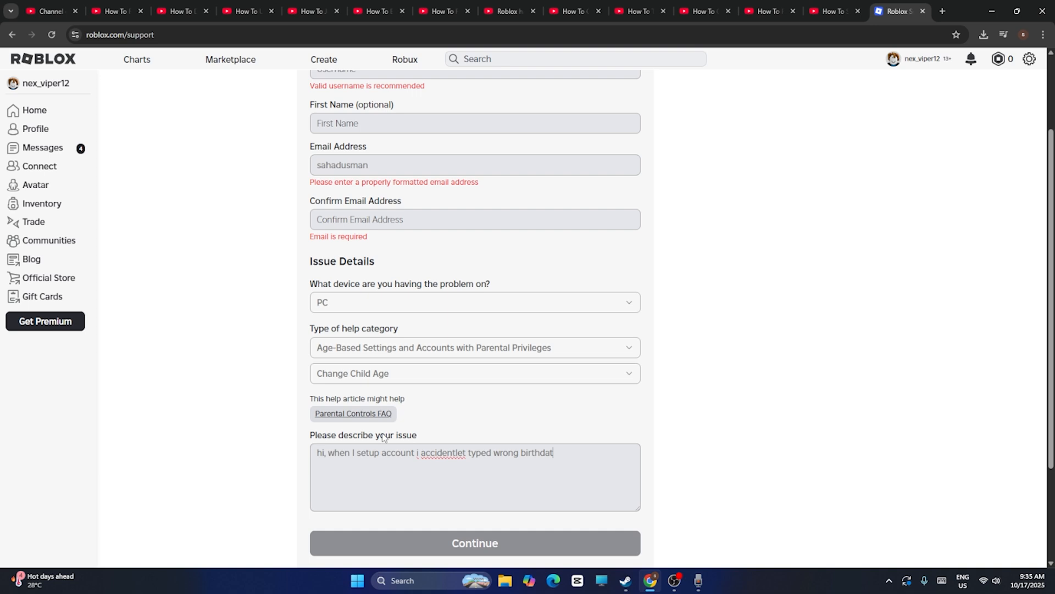
type(", Please c")
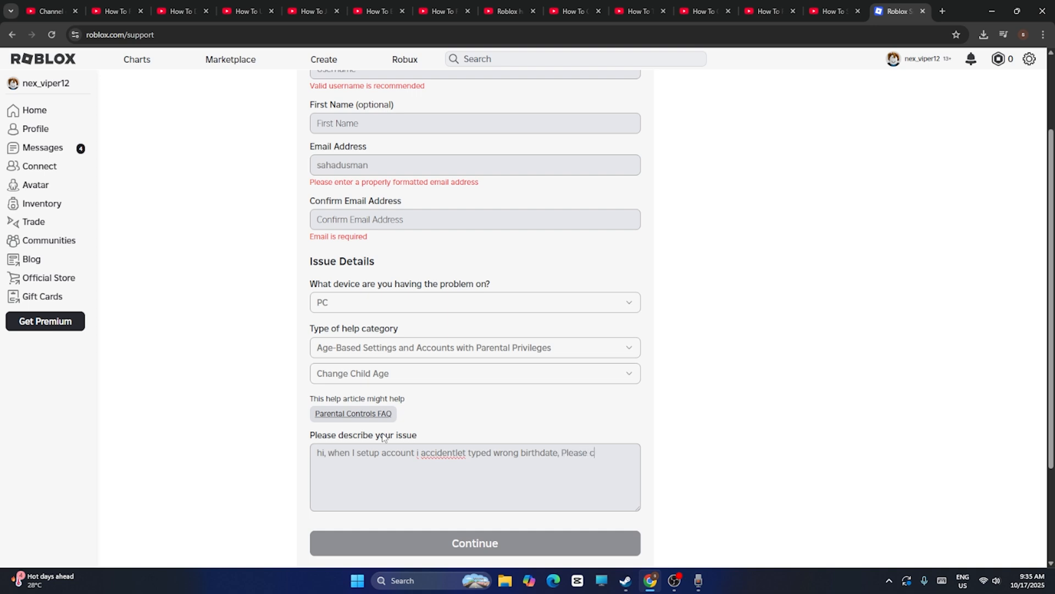
type("hange to")
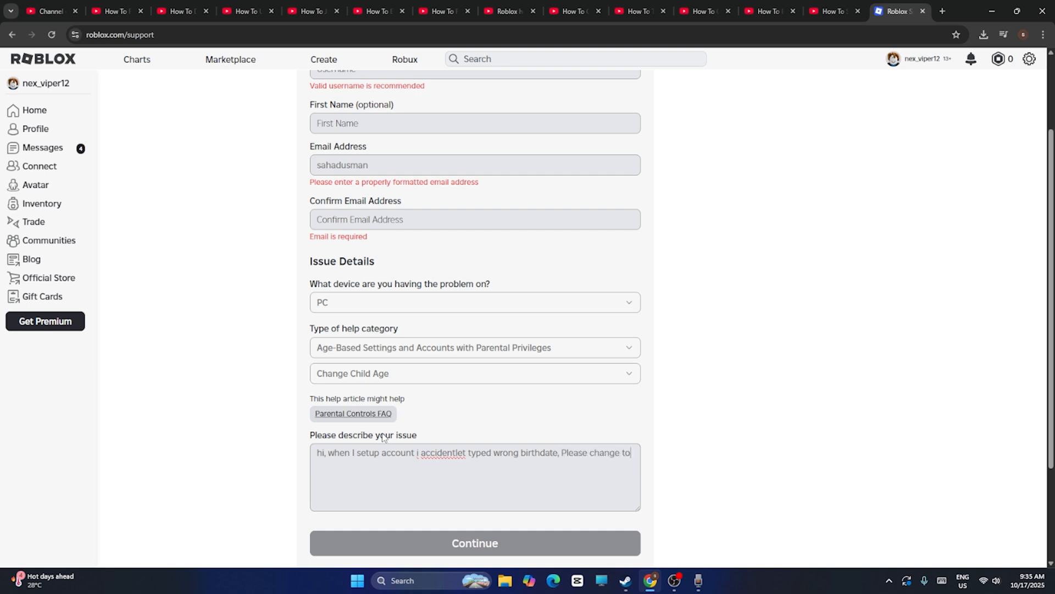
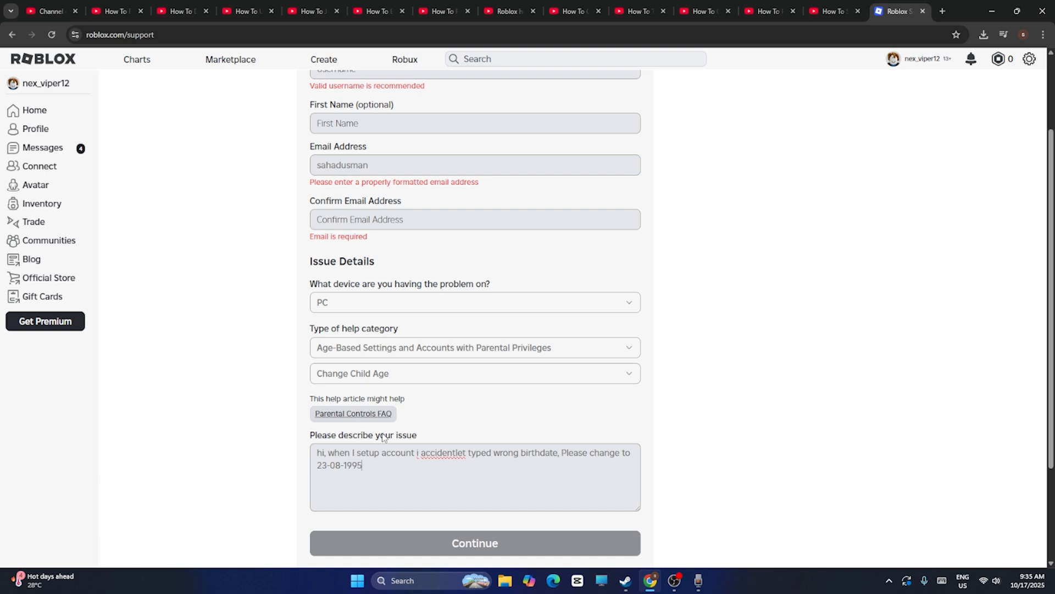
mouse_move(569, 204)
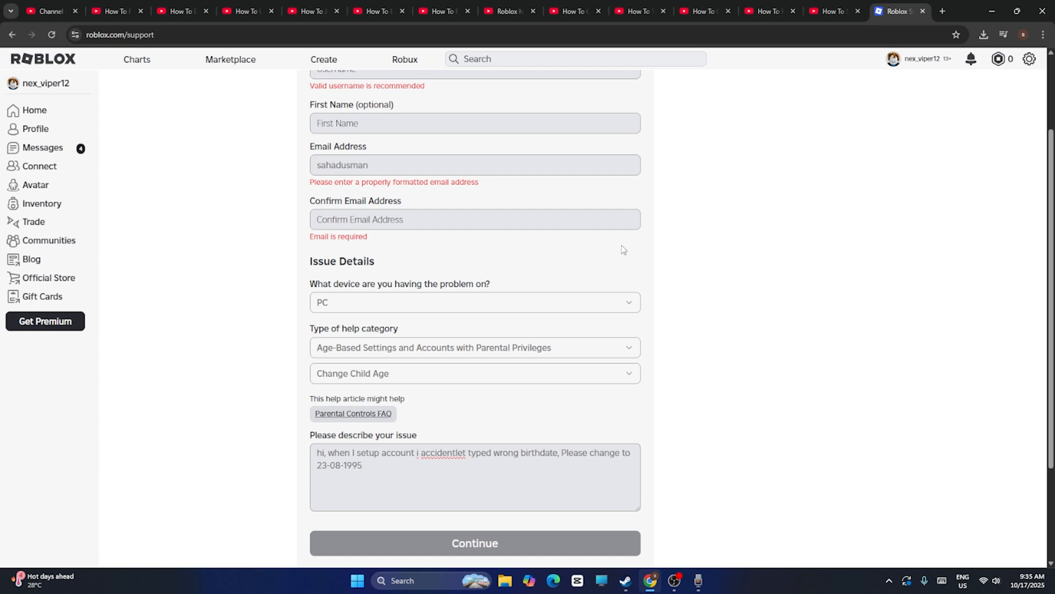
mouse_move(494, 228)
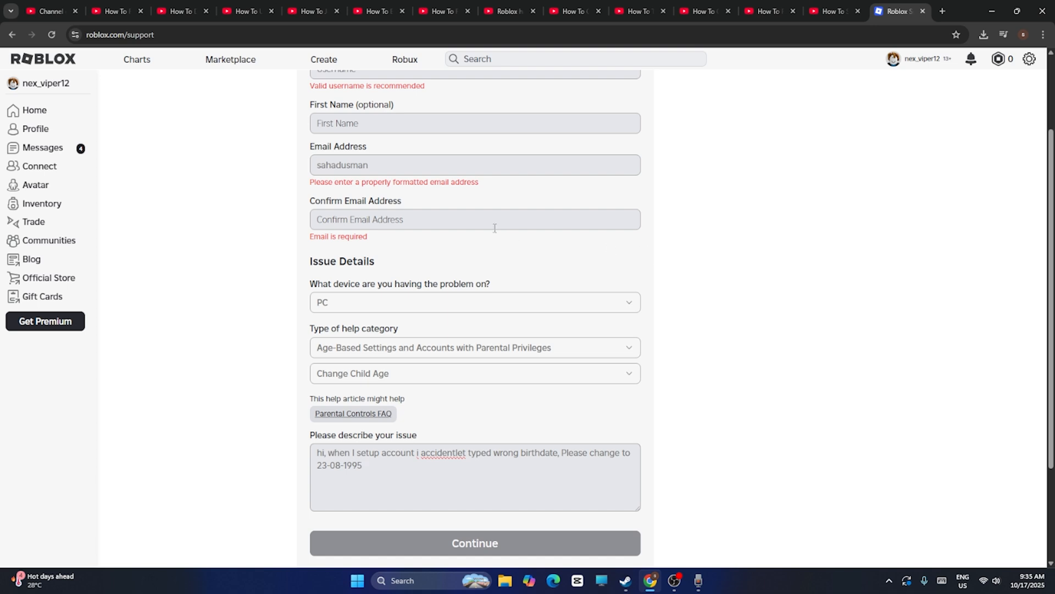
scroll("up", 3)
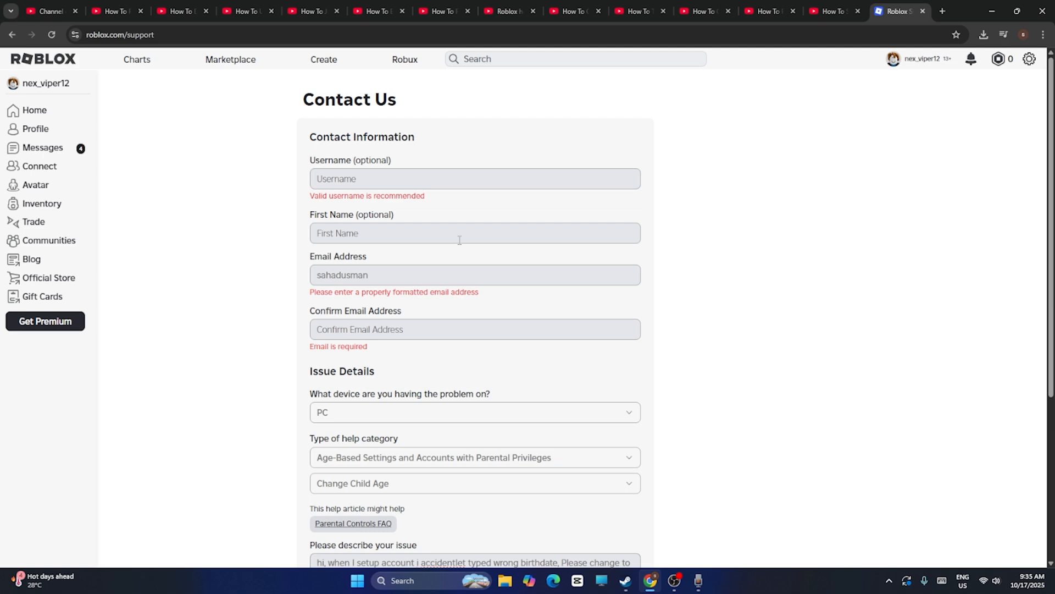
scroll("down", 3)
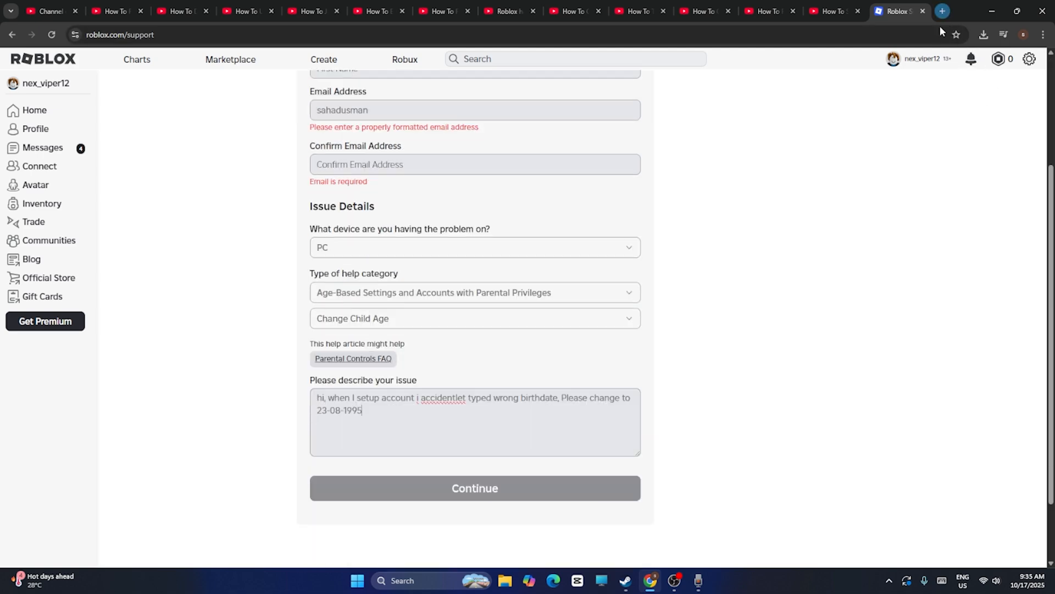
scroll("up", 3)
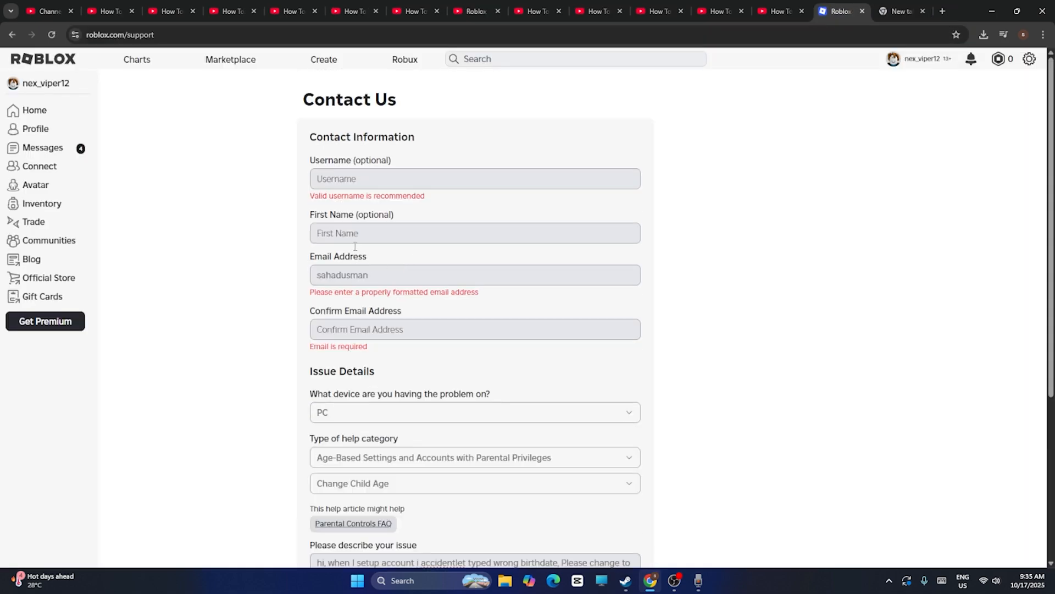
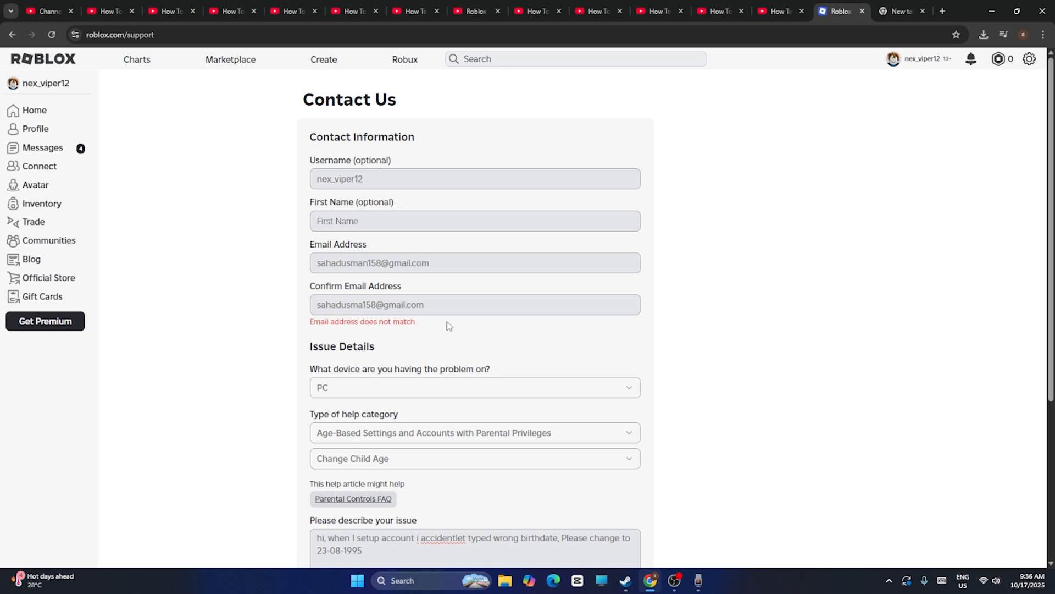
left_click(474, 303)
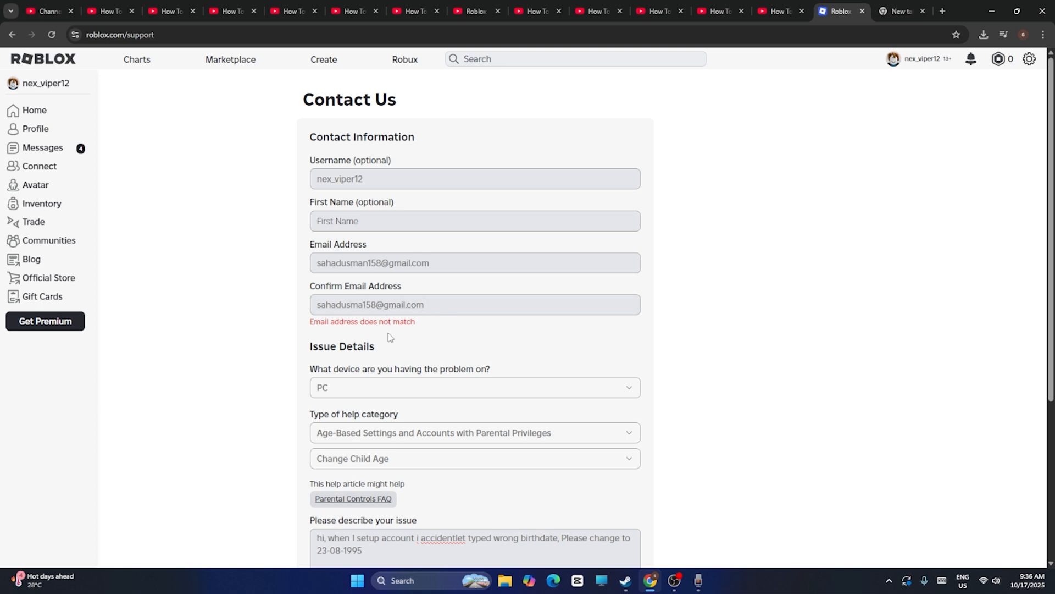
scroll("down", 3)
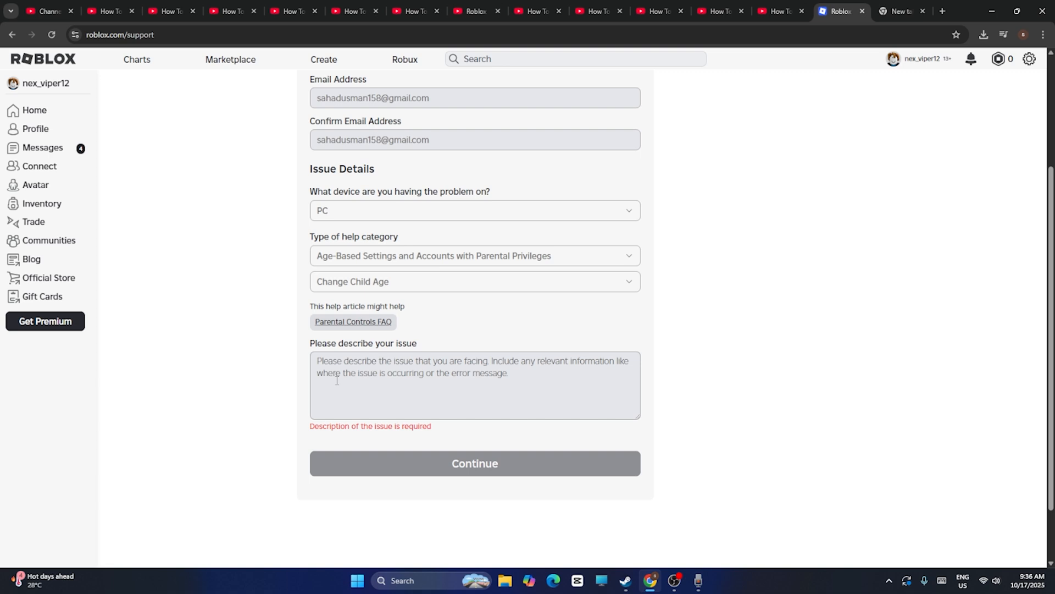
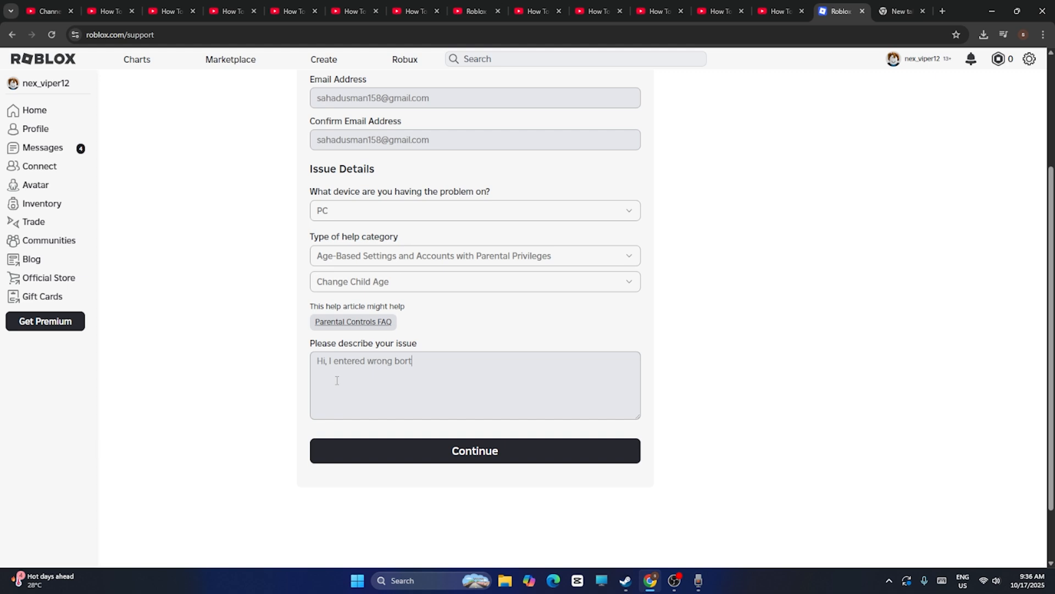
key("Backspace")
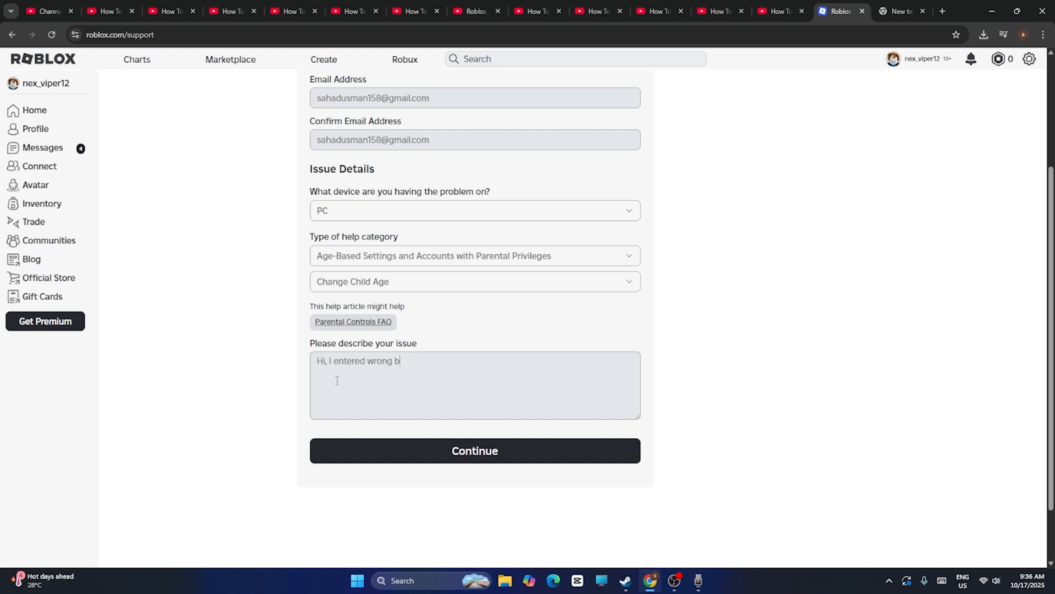
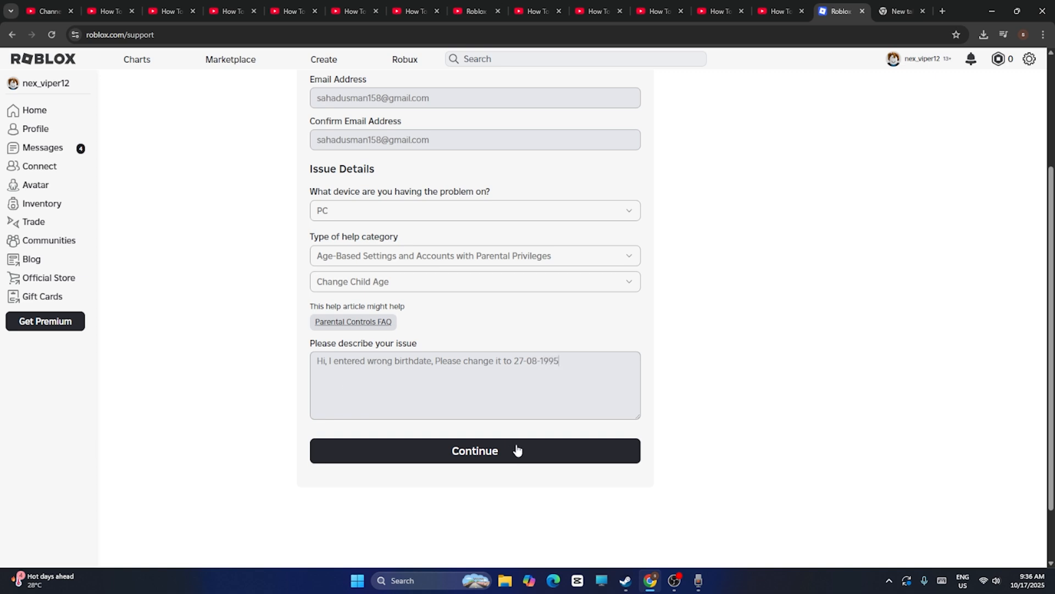
Submit the form and solve the puzzle by rotating the forklift three steps to match the hand
left_click(474, 451)
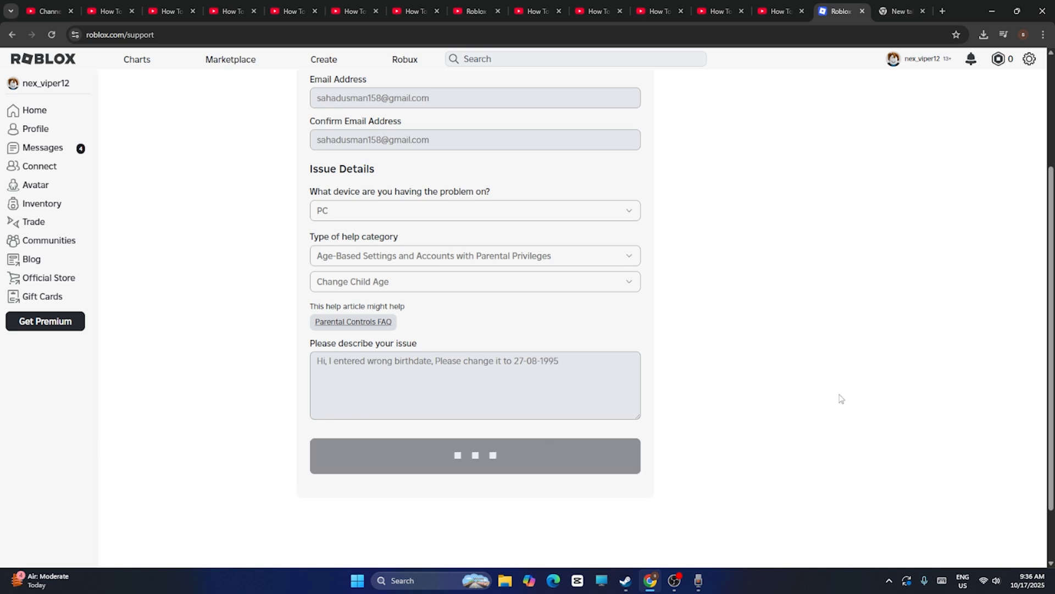
left_click(474, 455)
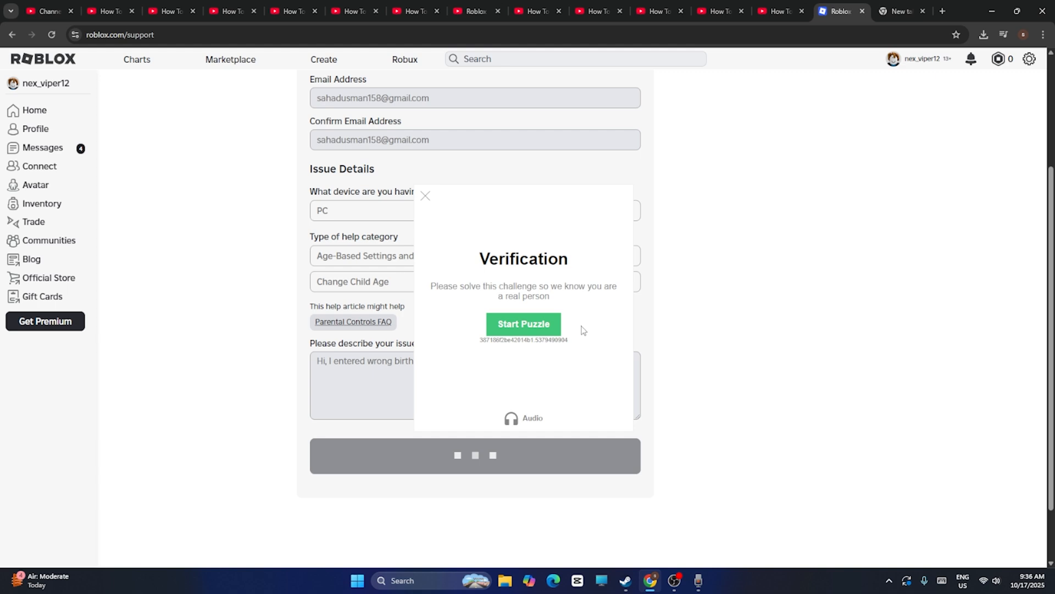
left_click(523, 324)
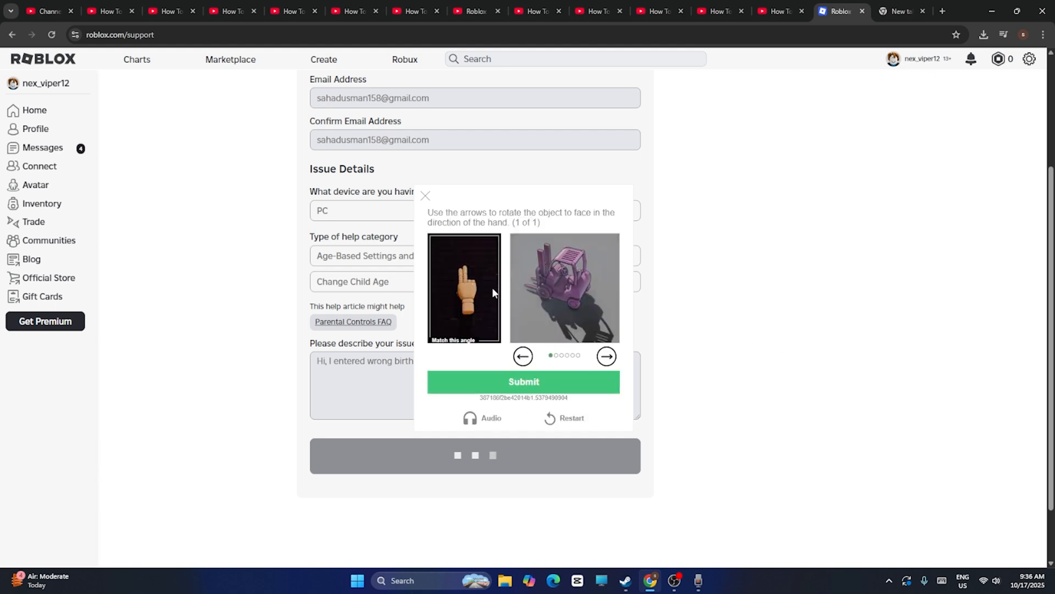
left_click(605, 355)
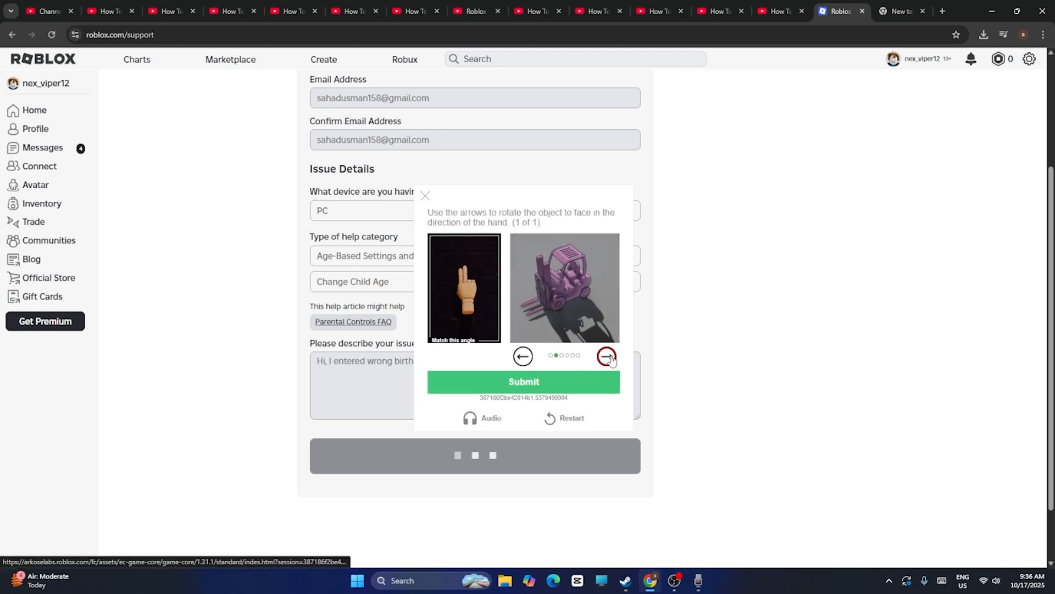
left_click(605, 356)
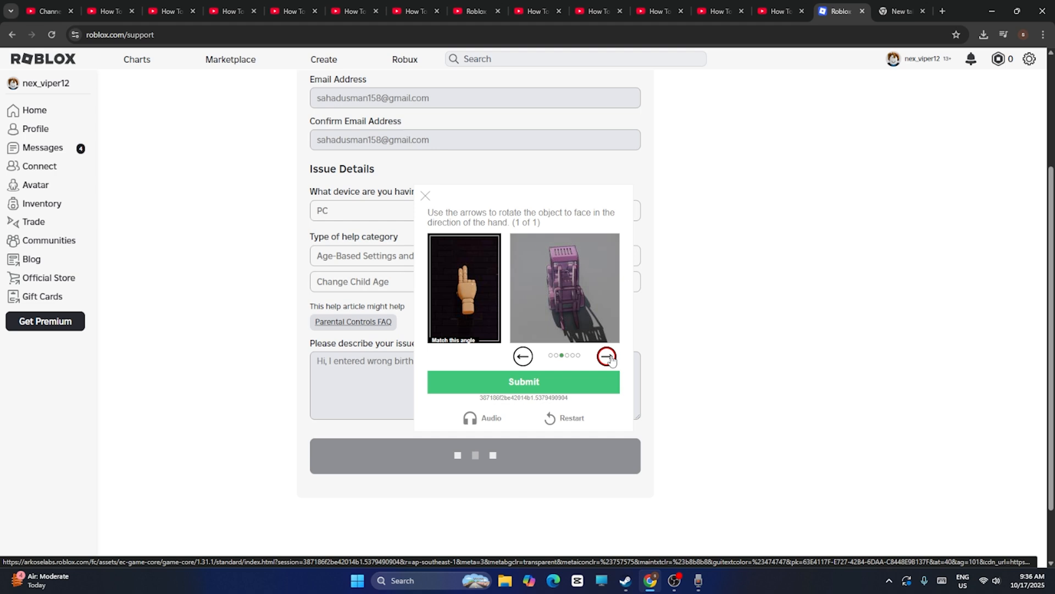
left_click(605, 355)
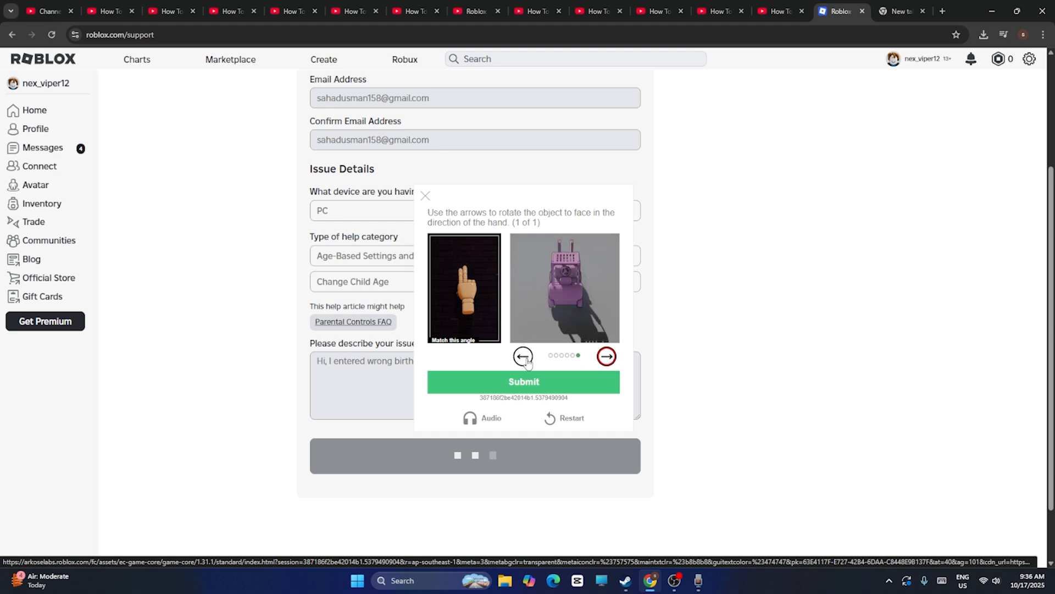
left_click(523, 381)
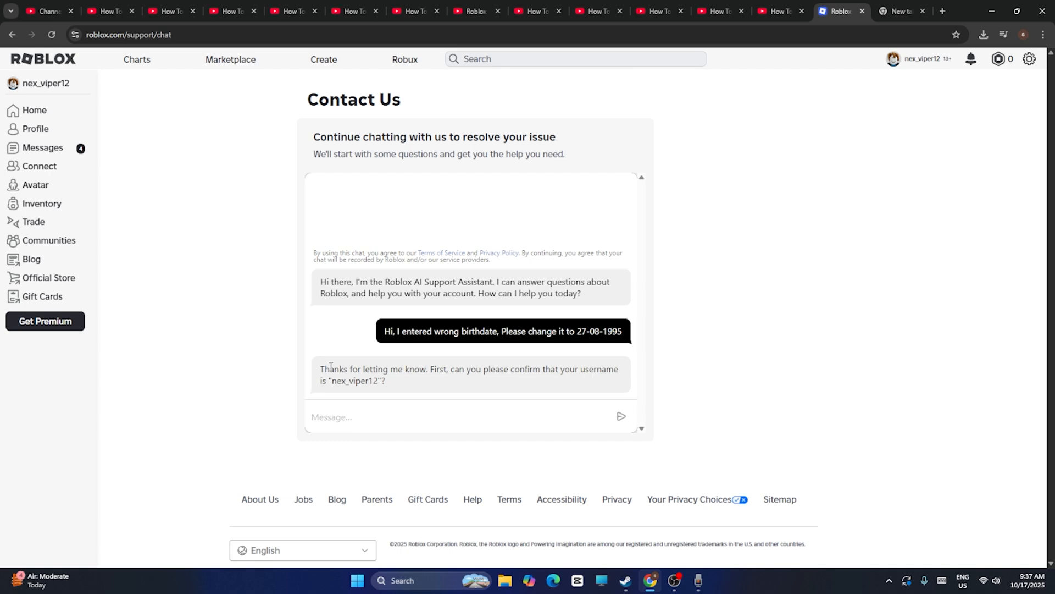
Read the Roblox Email Verification message in Gmail, then return to the support chat tab
left_click(895, 12)
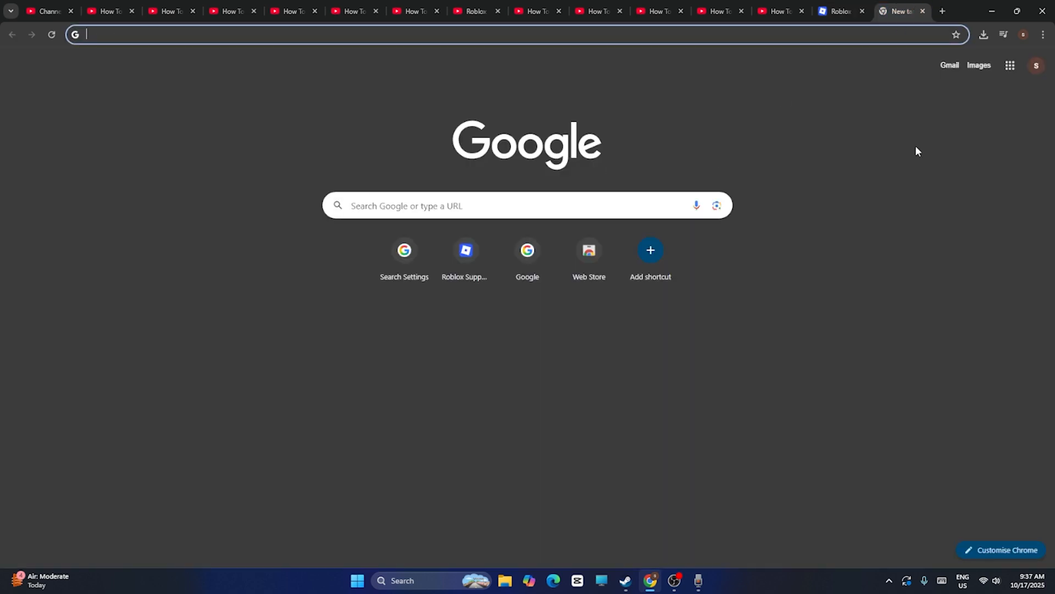
left_click(950, 65)
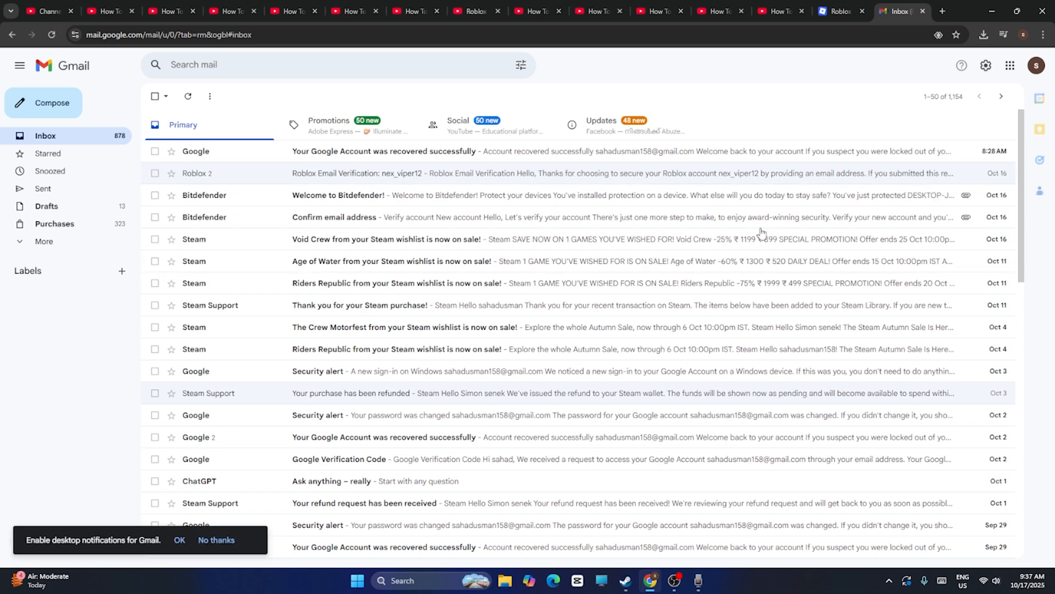
mouse_move(801, 216)
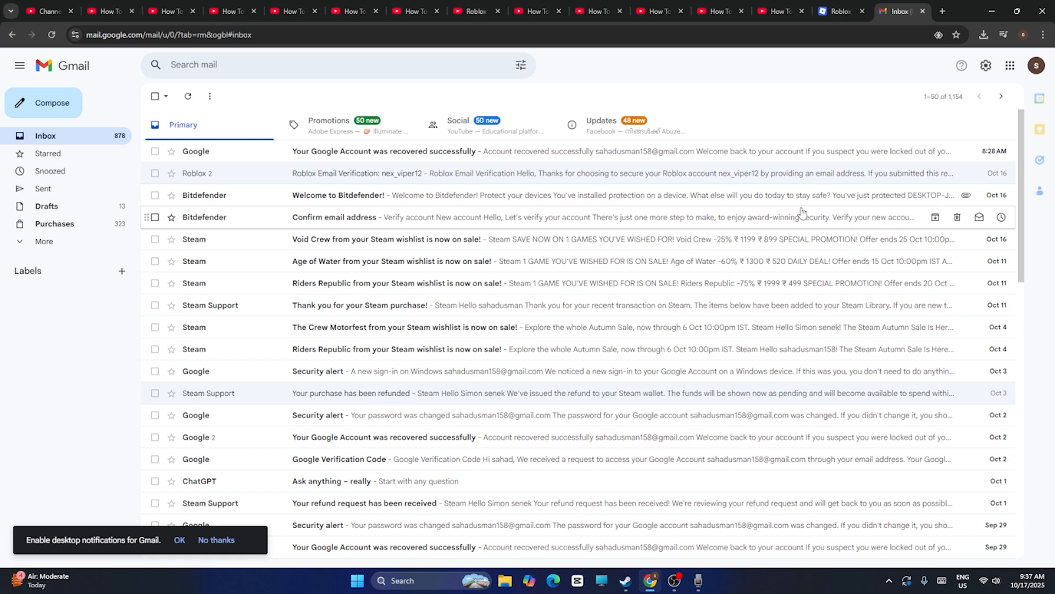
mouse_move(245, 211)
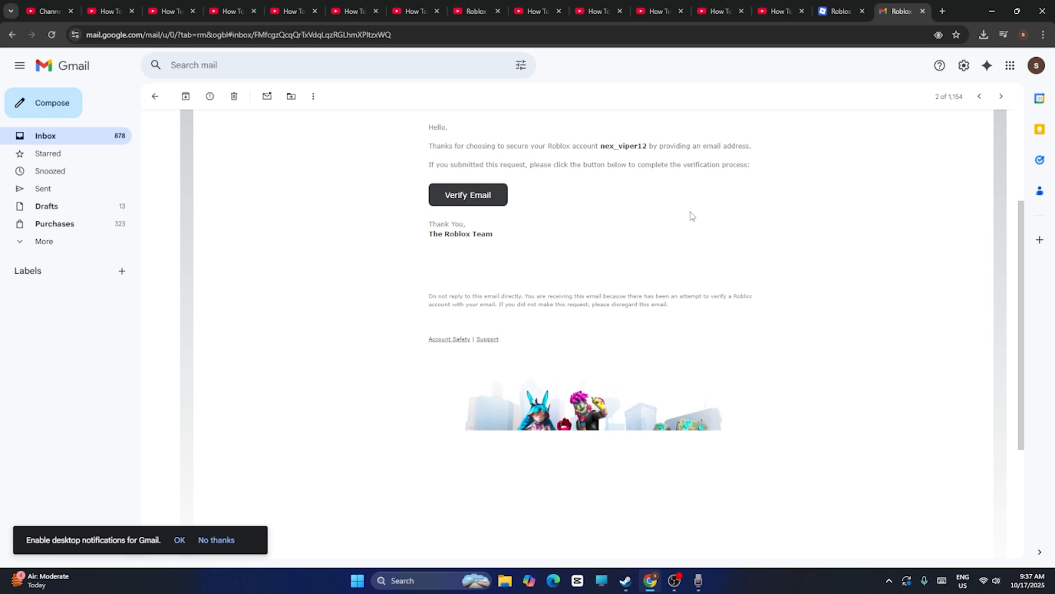
scroll("down", 3)
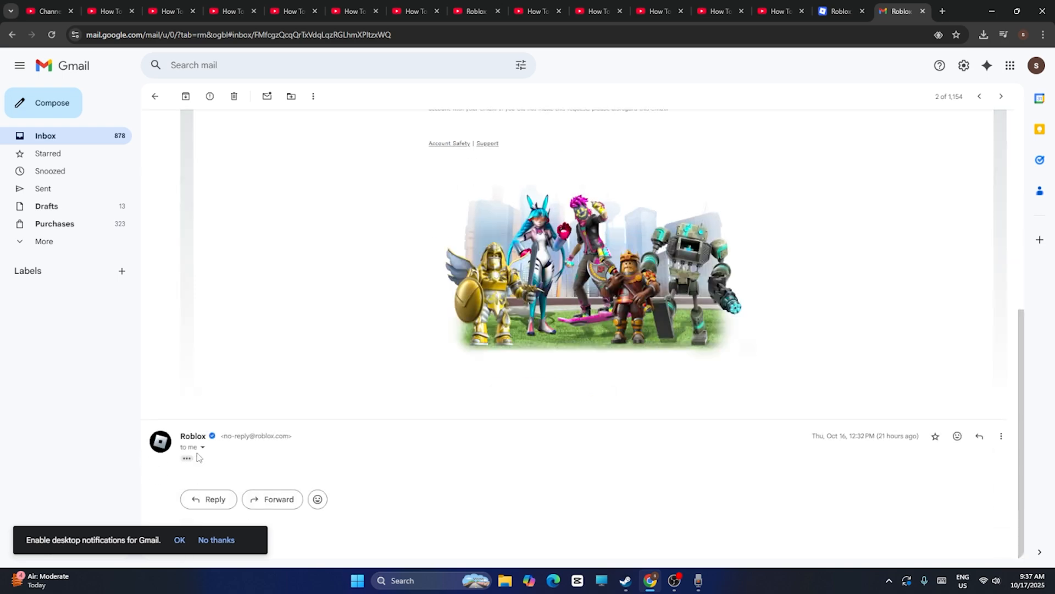
left_click(155, 96)
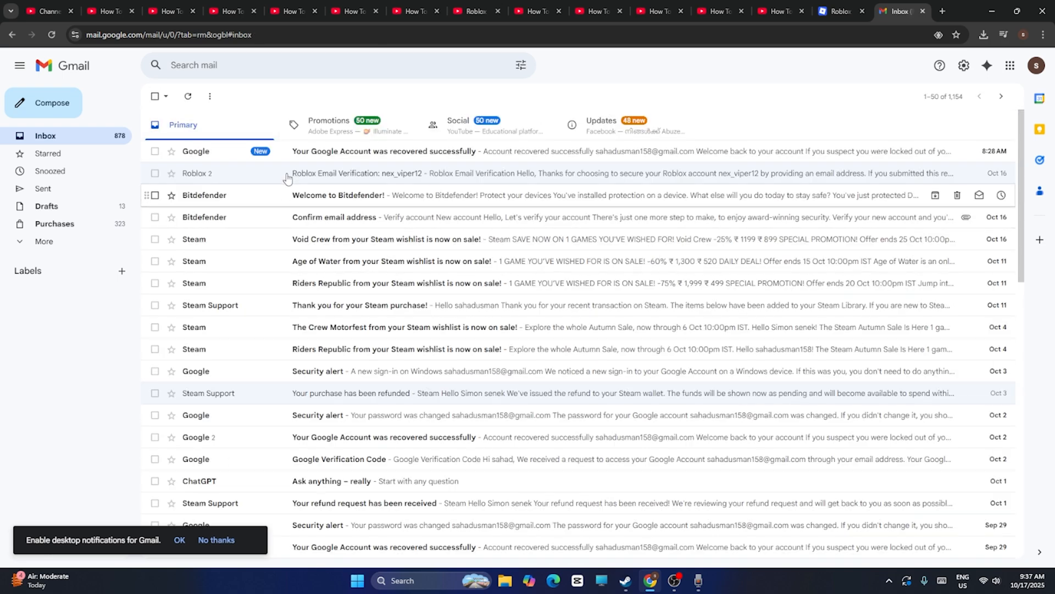
left_click(840, 12)
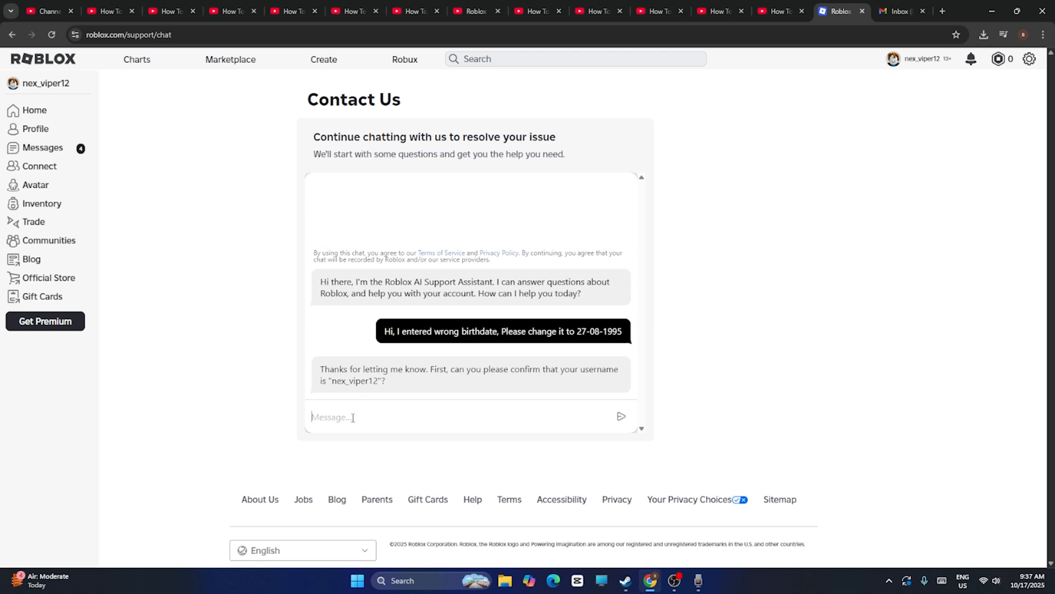
Reply 'Yes' in the support chat to confirm the username
type("Yes")
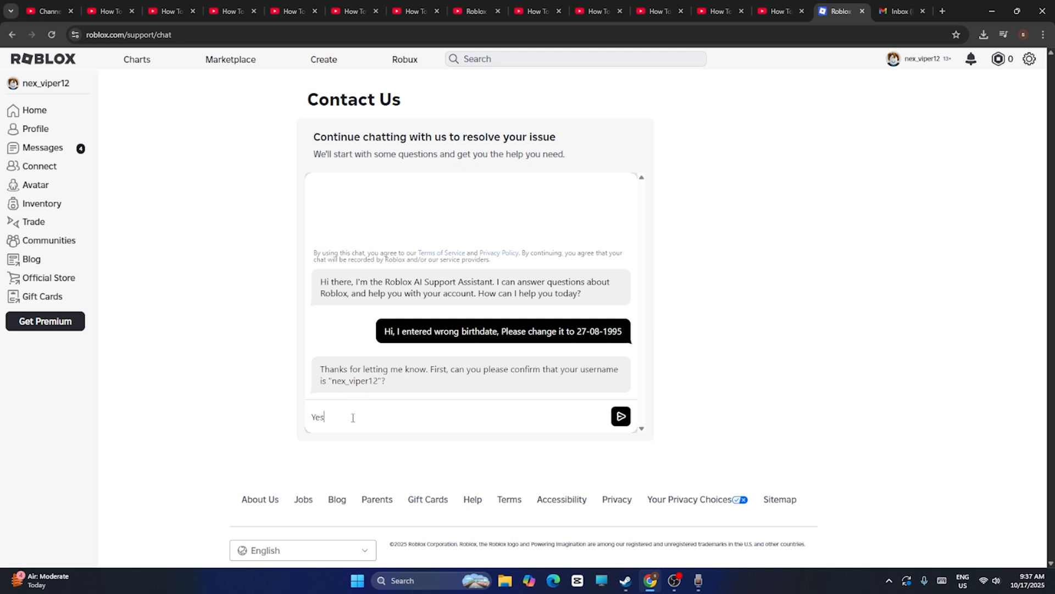
left_click(619, 415)
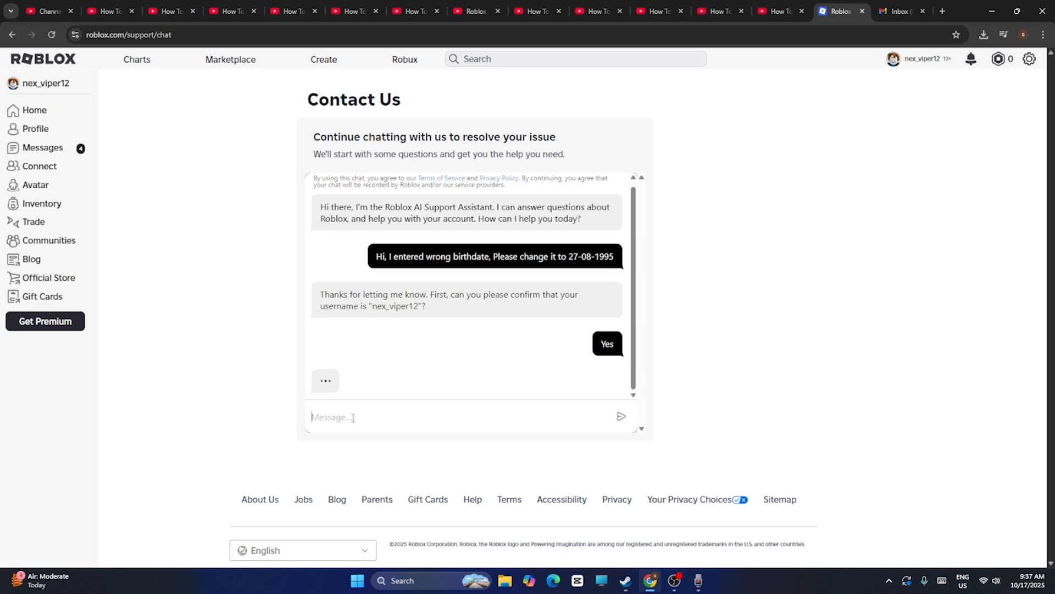